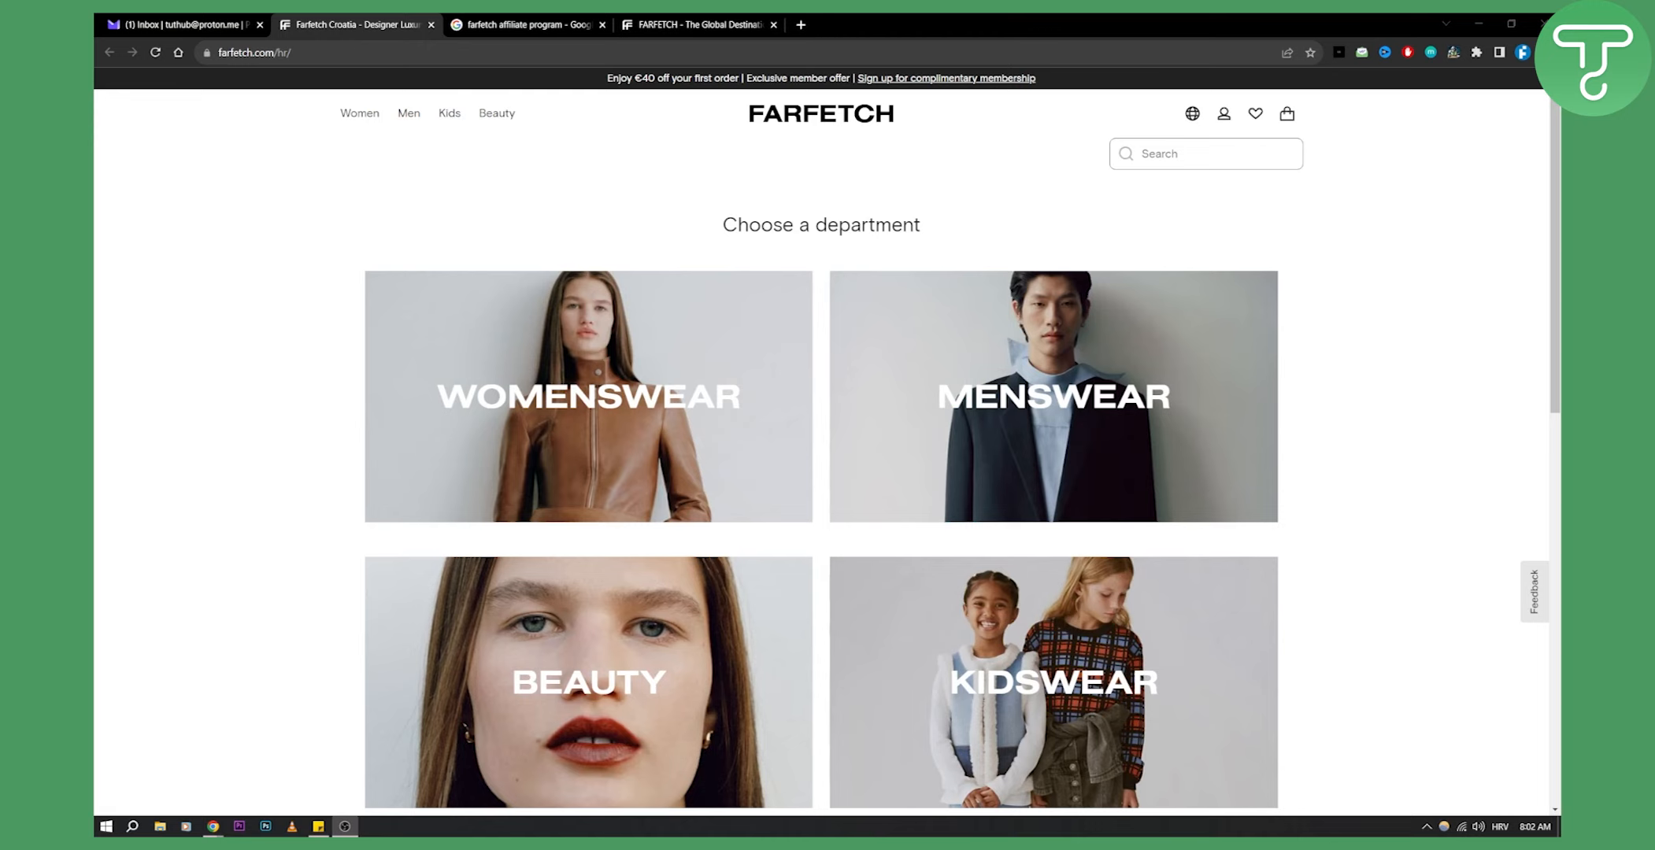
pyautogui.moveTo(1029, 407)
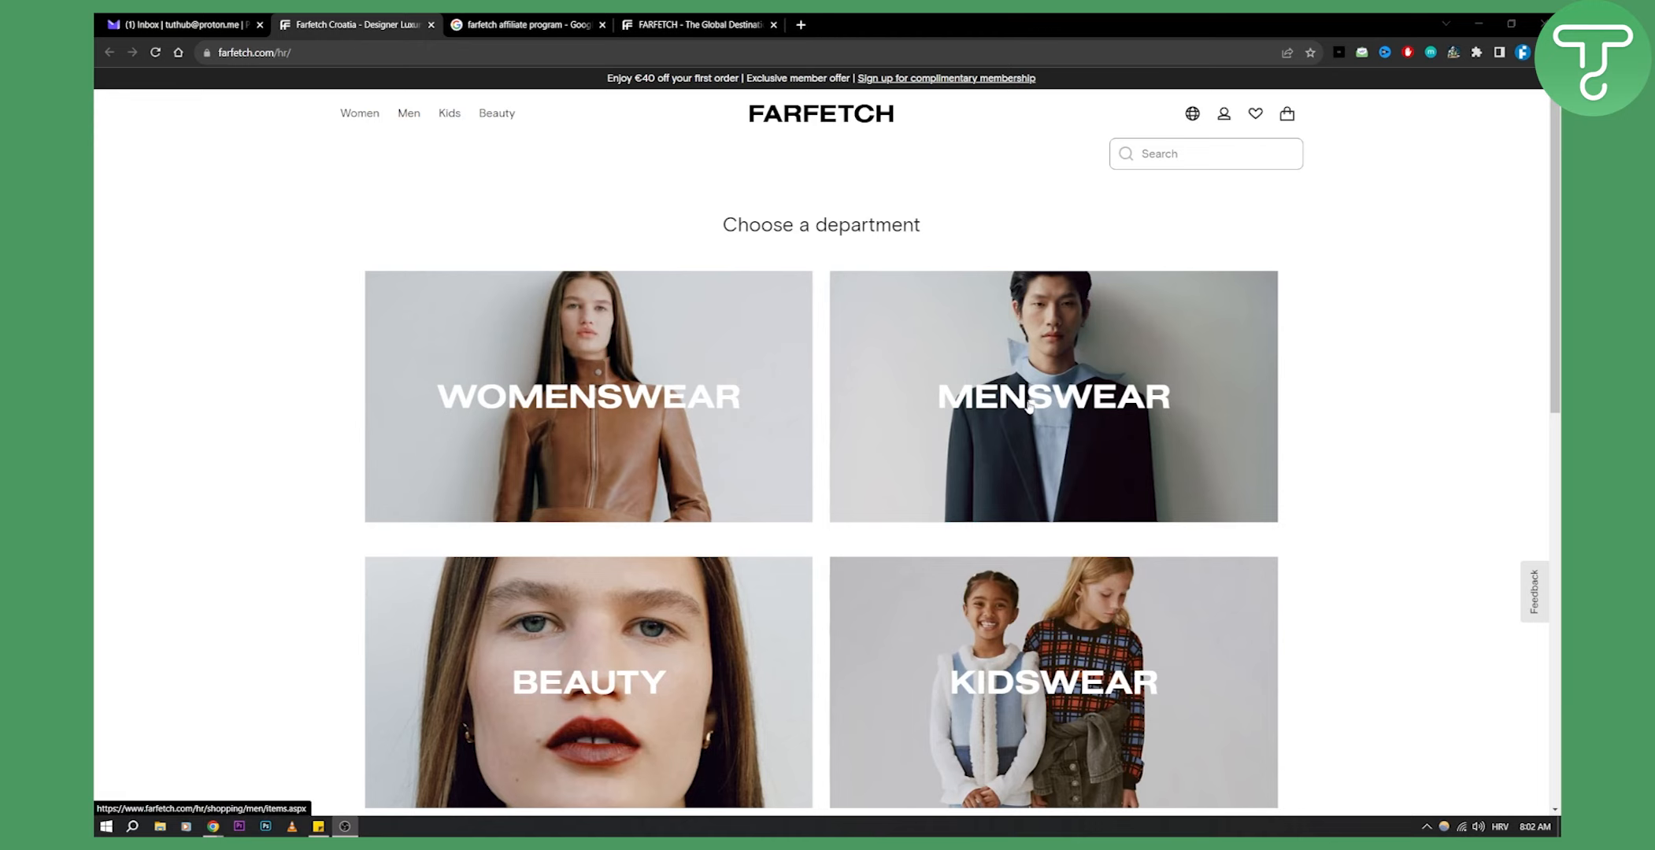
pyautogui.moveTo(638, 517)
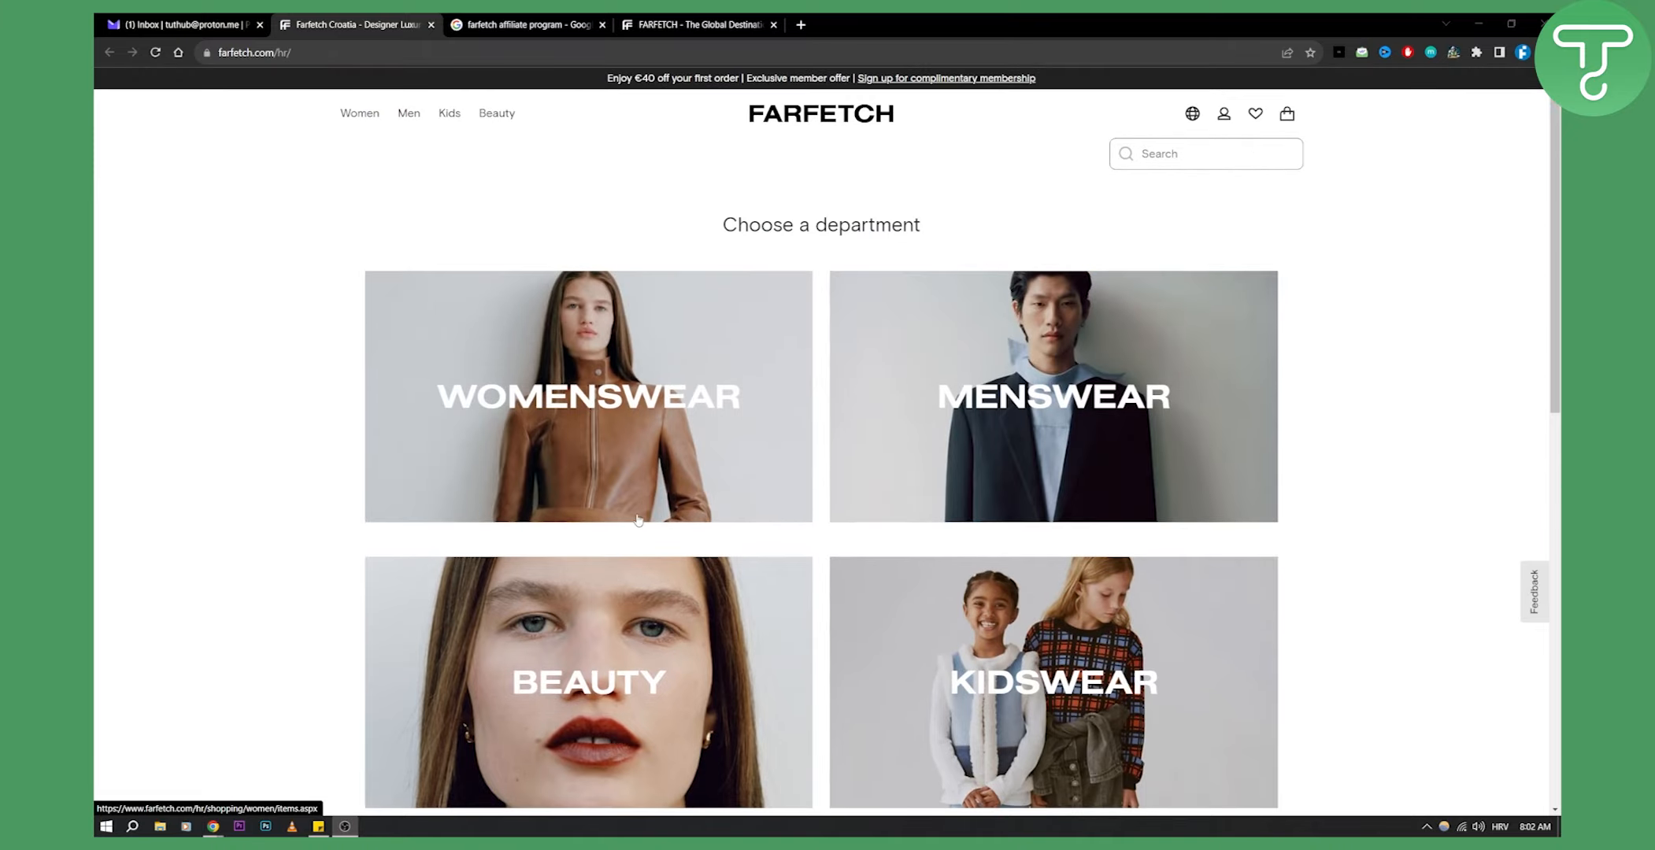
pyautogui.moveTo(986, 348)
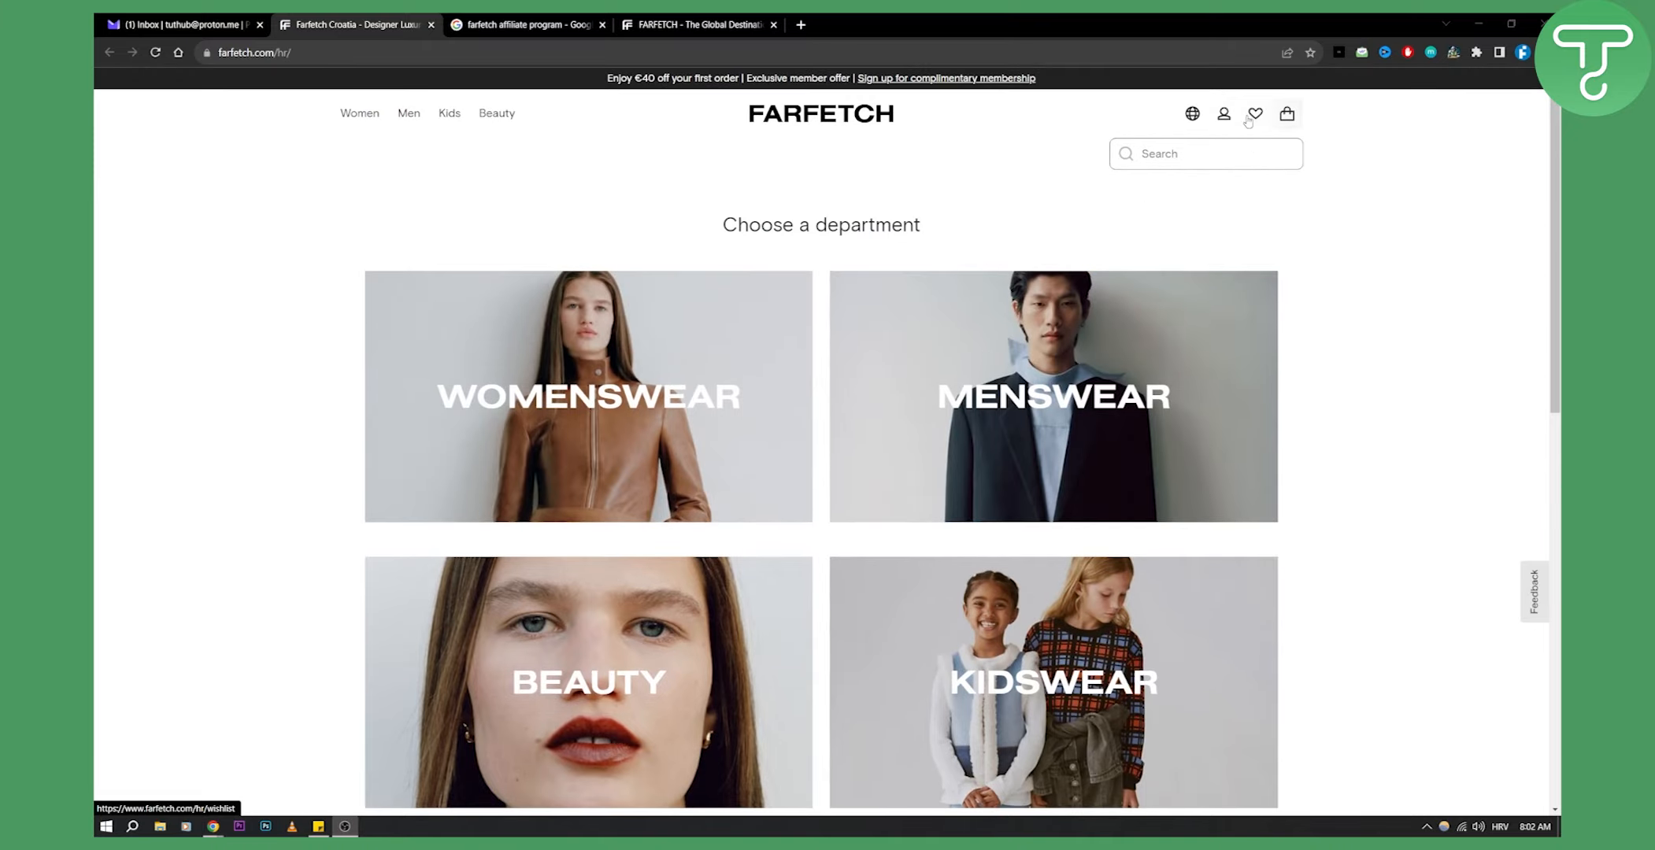
pyautogui.moveTo(901, 169)
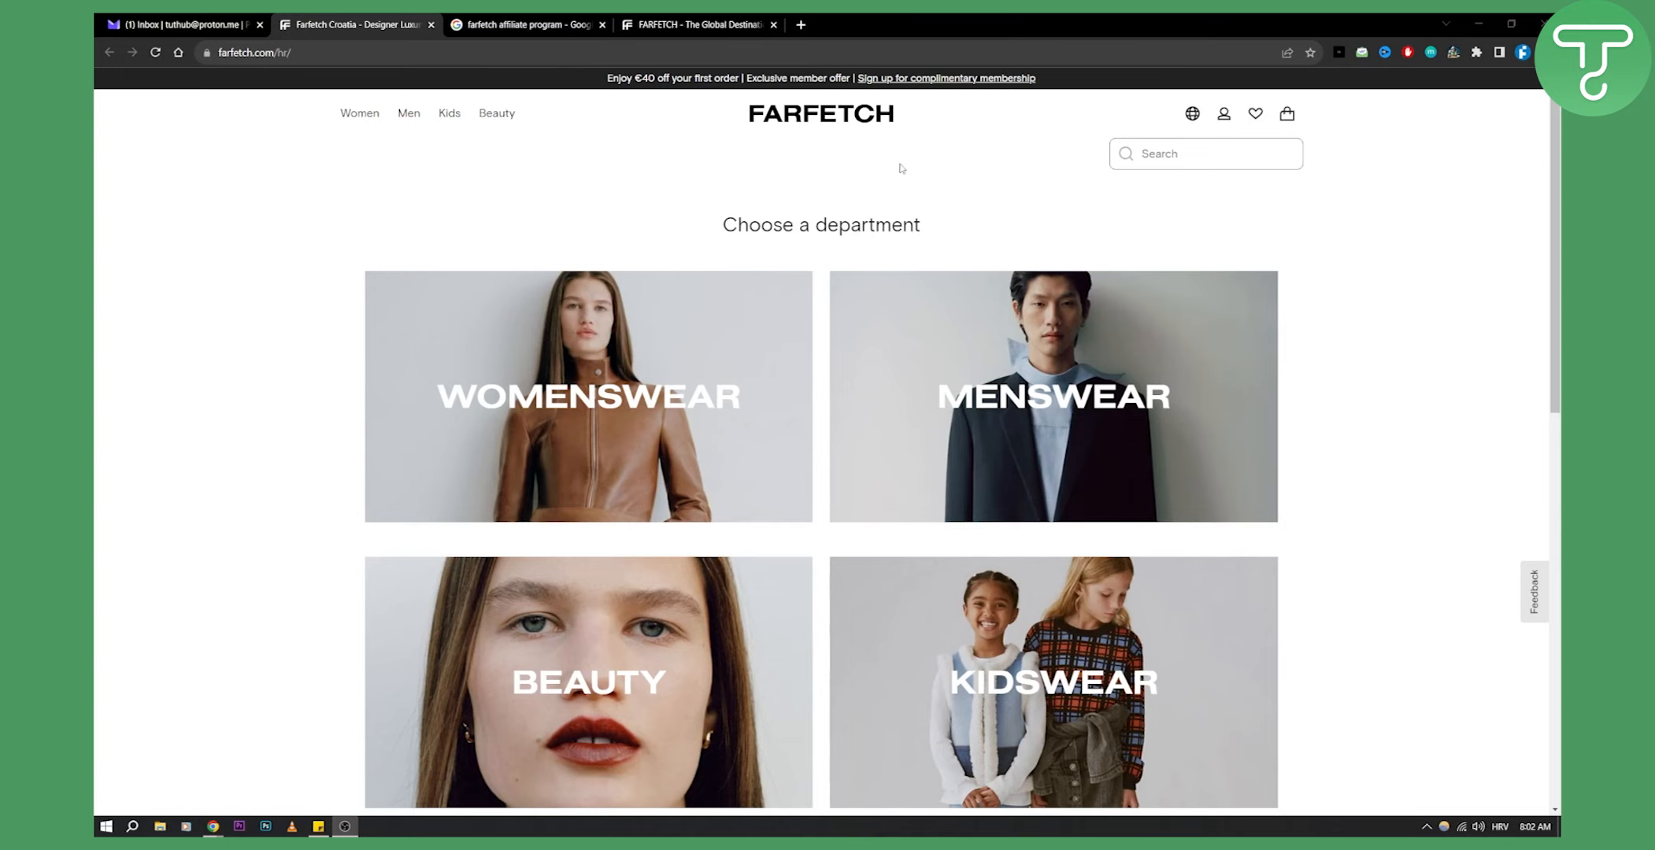
pyautogui.moveTo(850, 117)
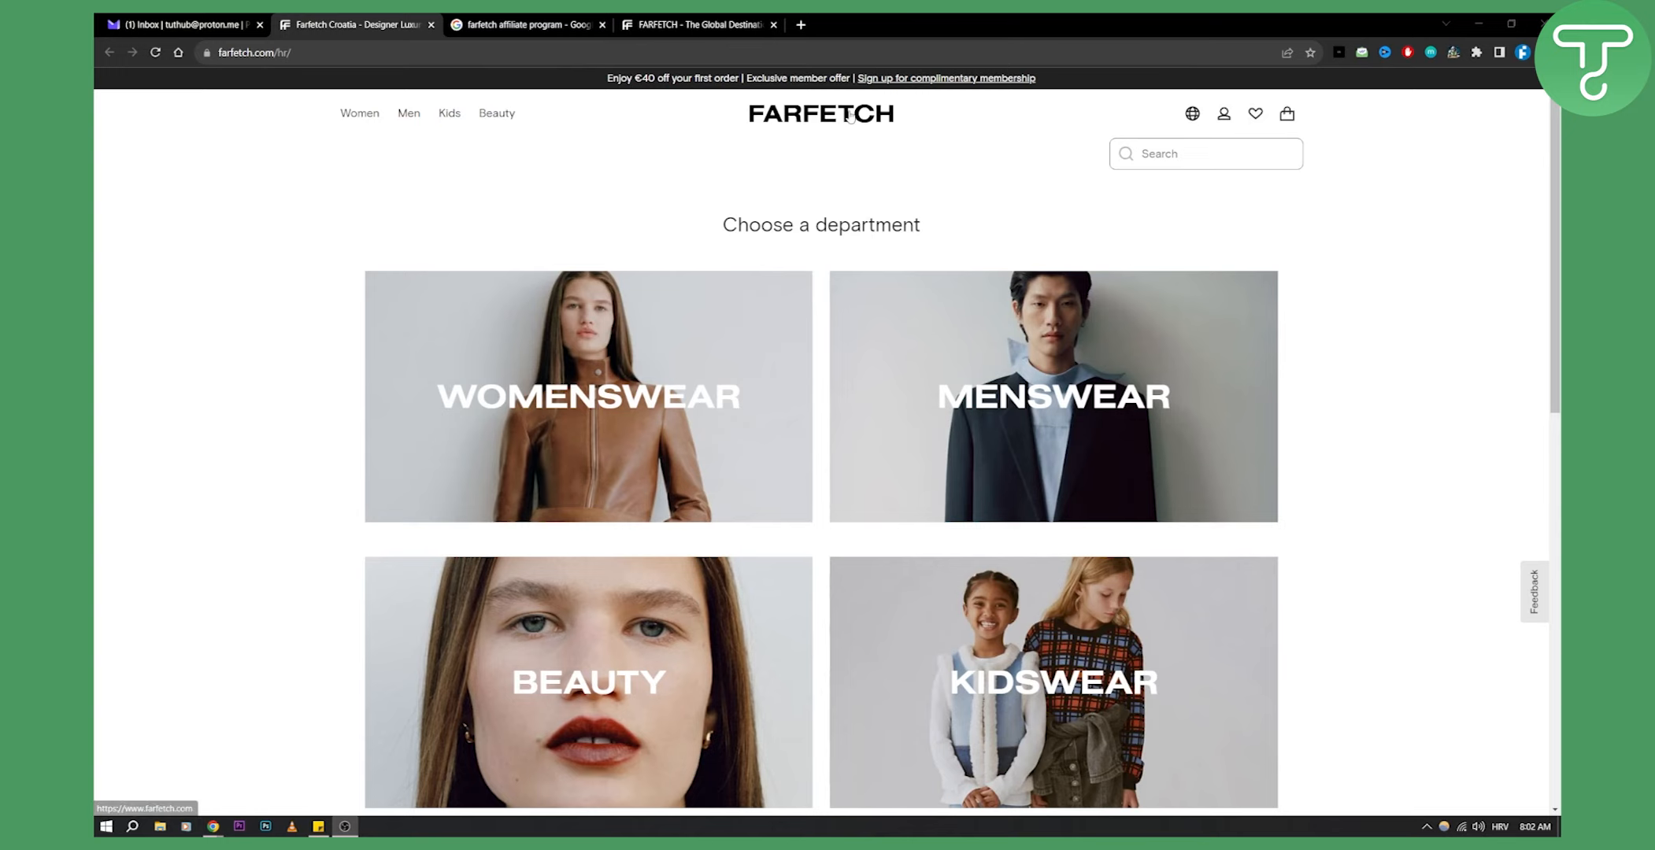
# Reach the Affiliate program page from the footer and dismiss the 10% off sign-up offer.
pyautogui.scroll(-3)
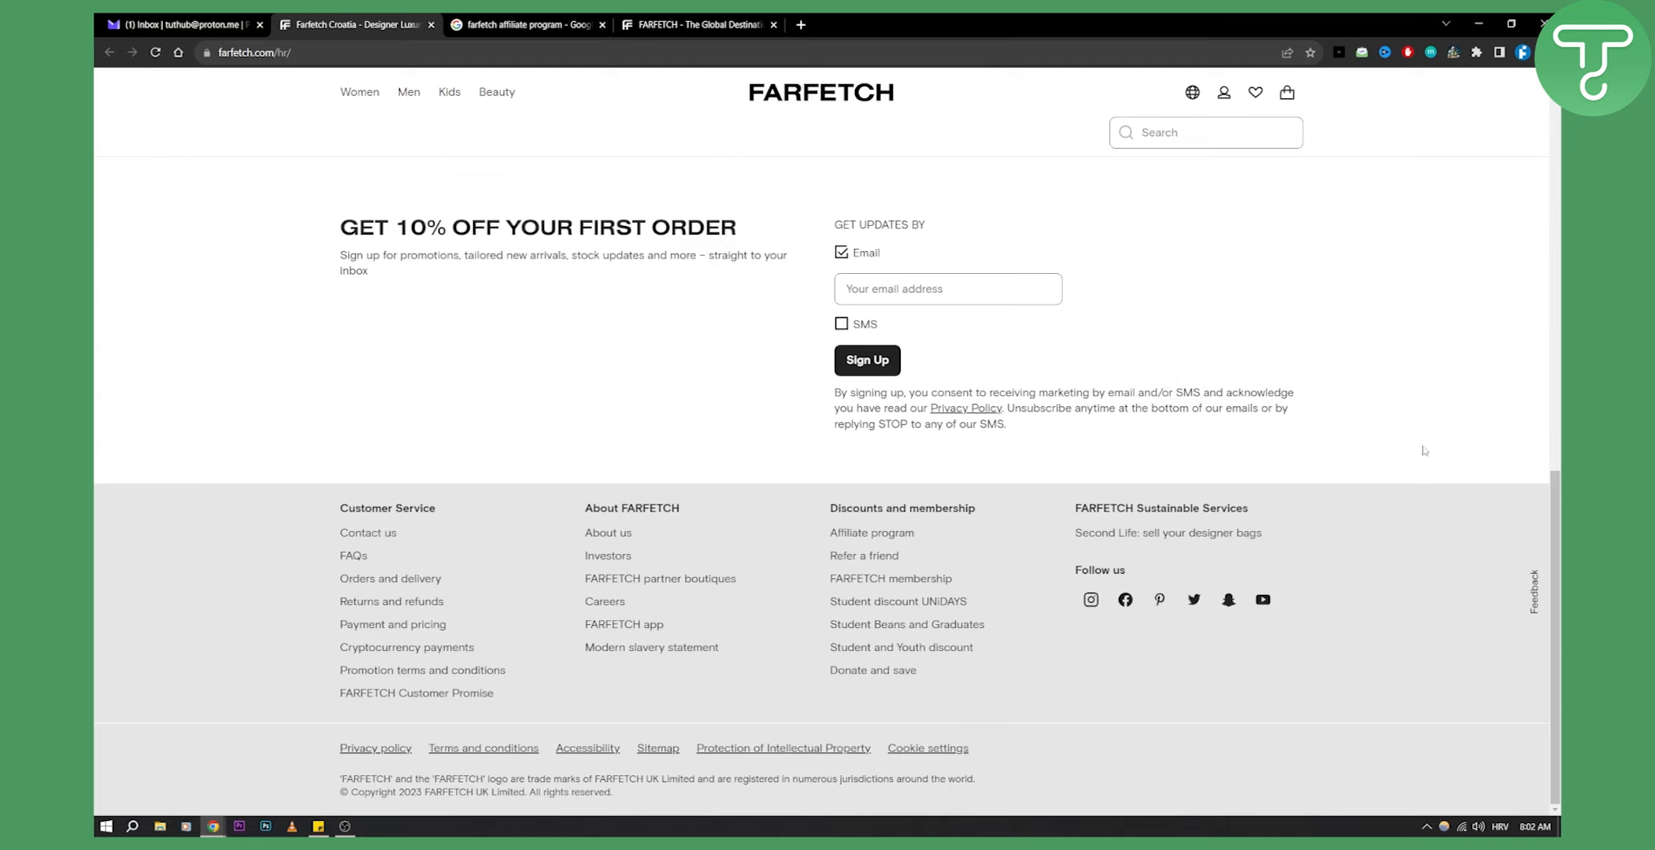
pyautogui.moveTo(863, 533)
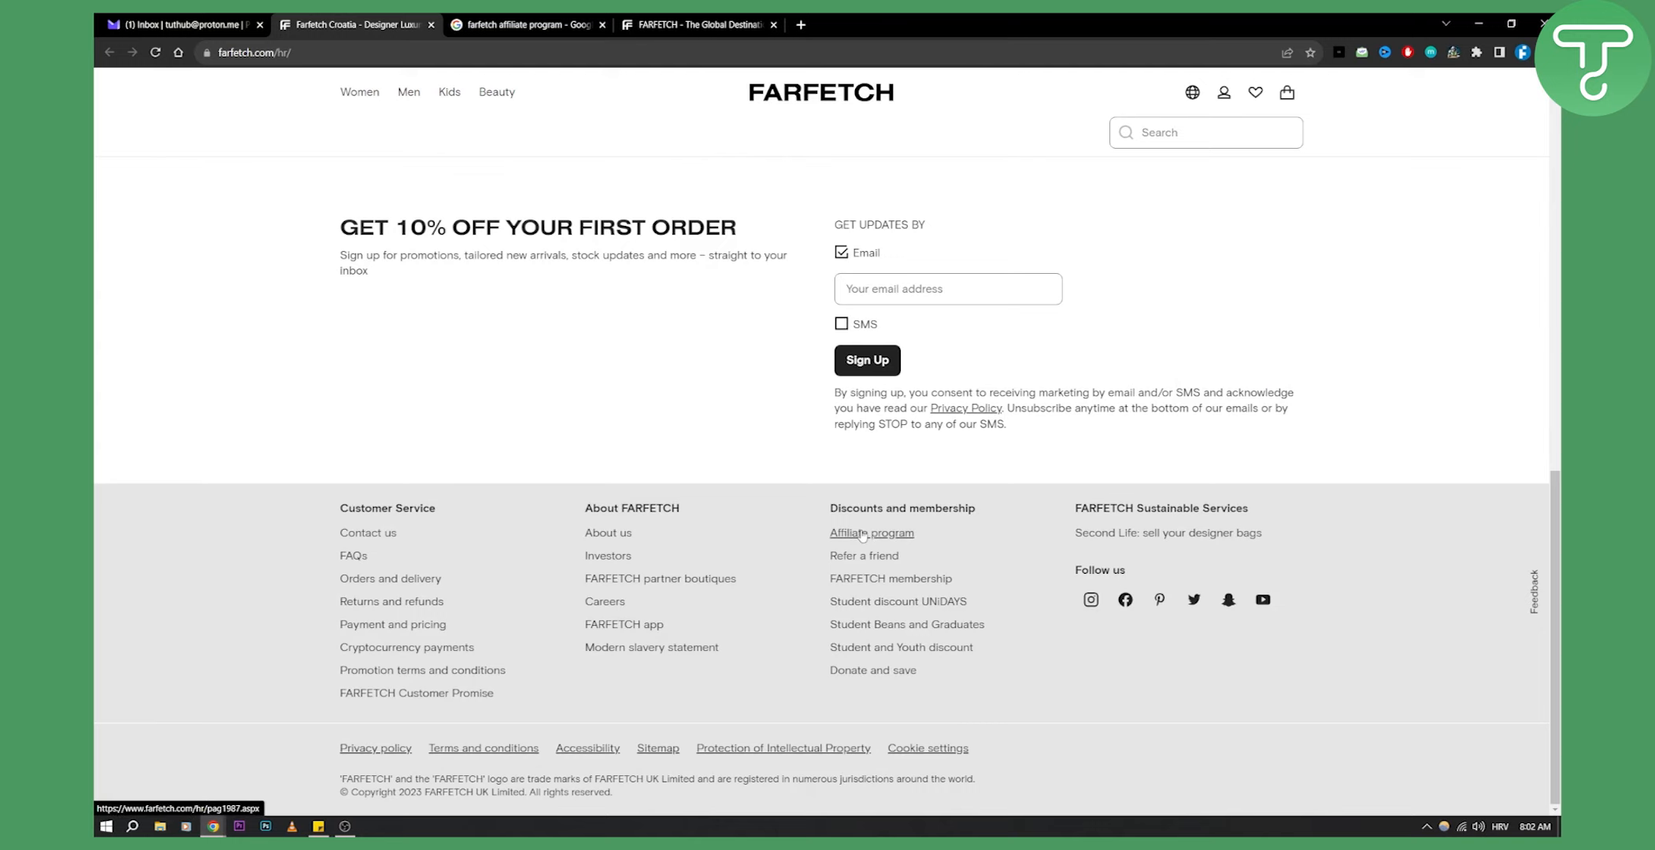
pyautogui.click(871, 532)
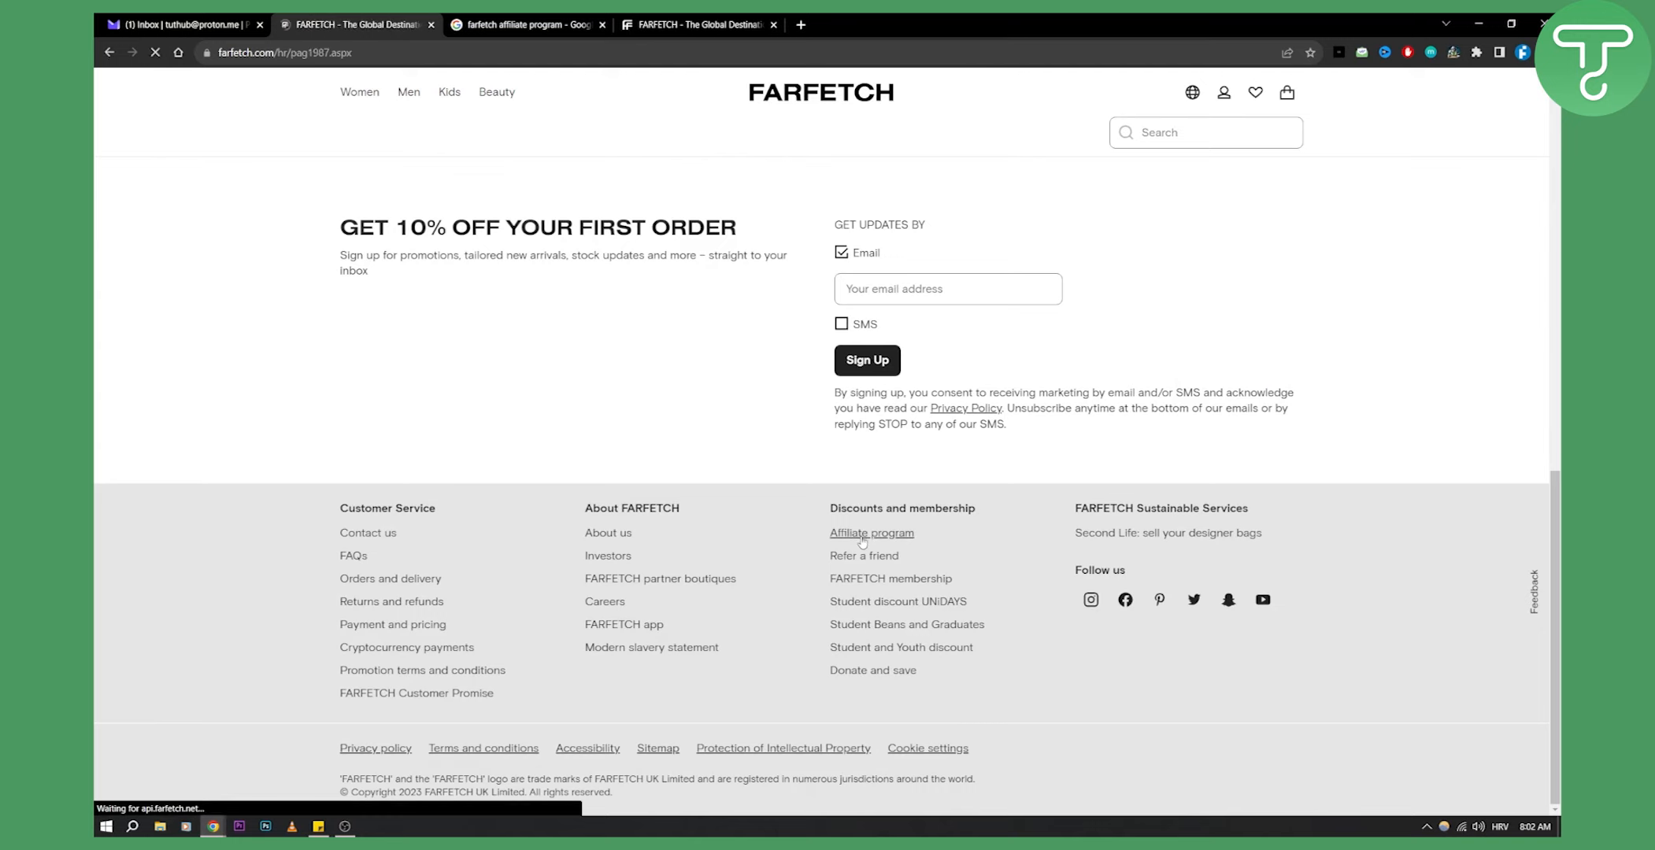
pyautogui.click(871, 532)
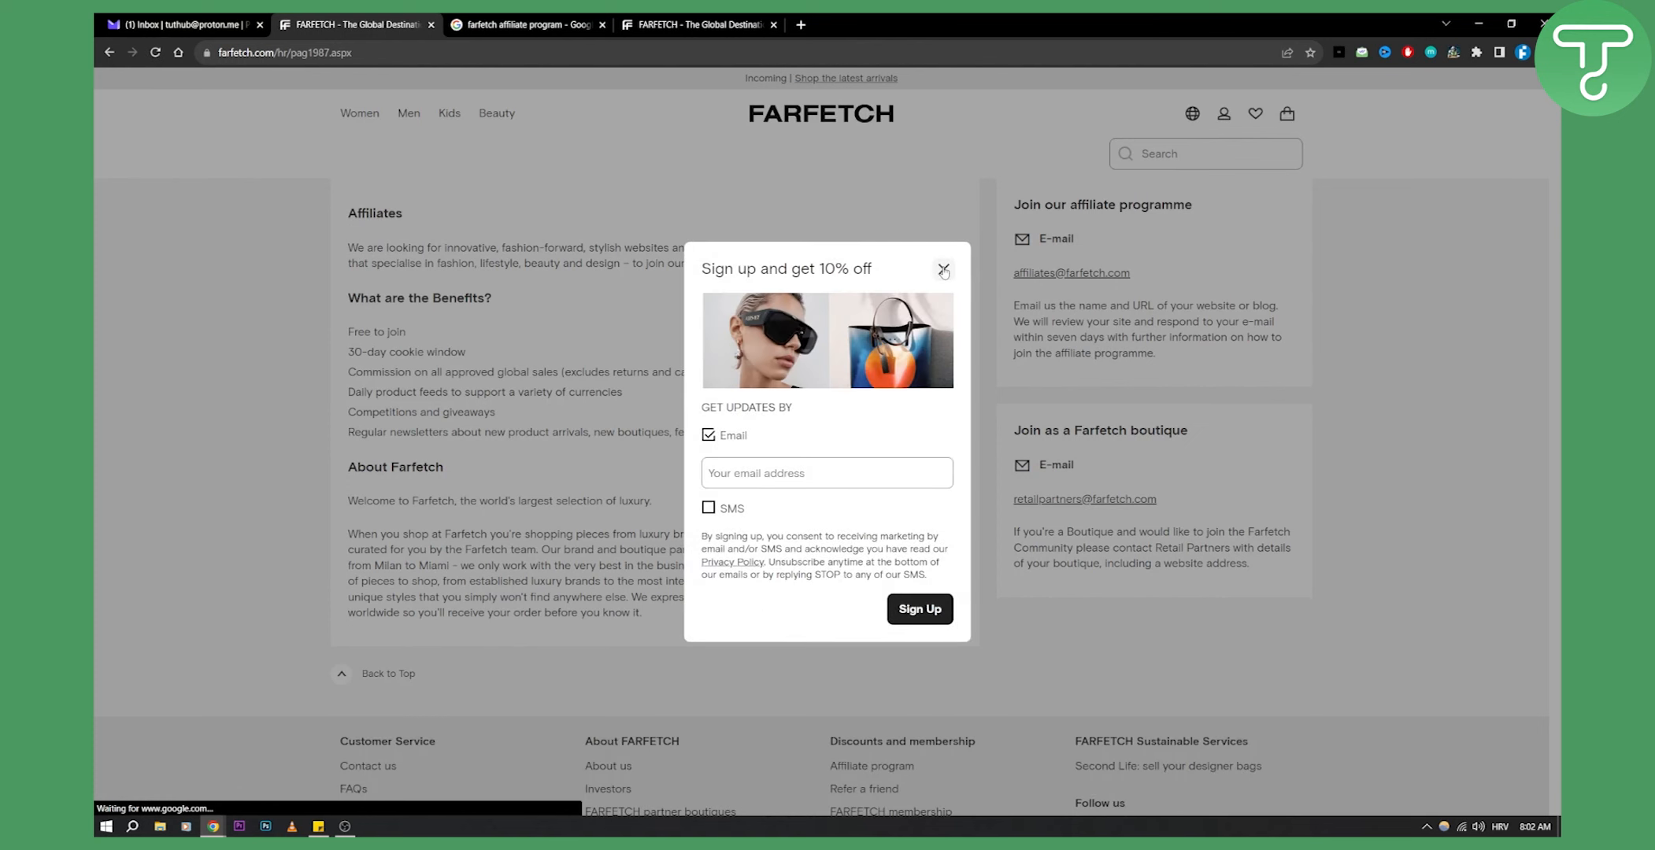
pyautogui.click(944, 271)
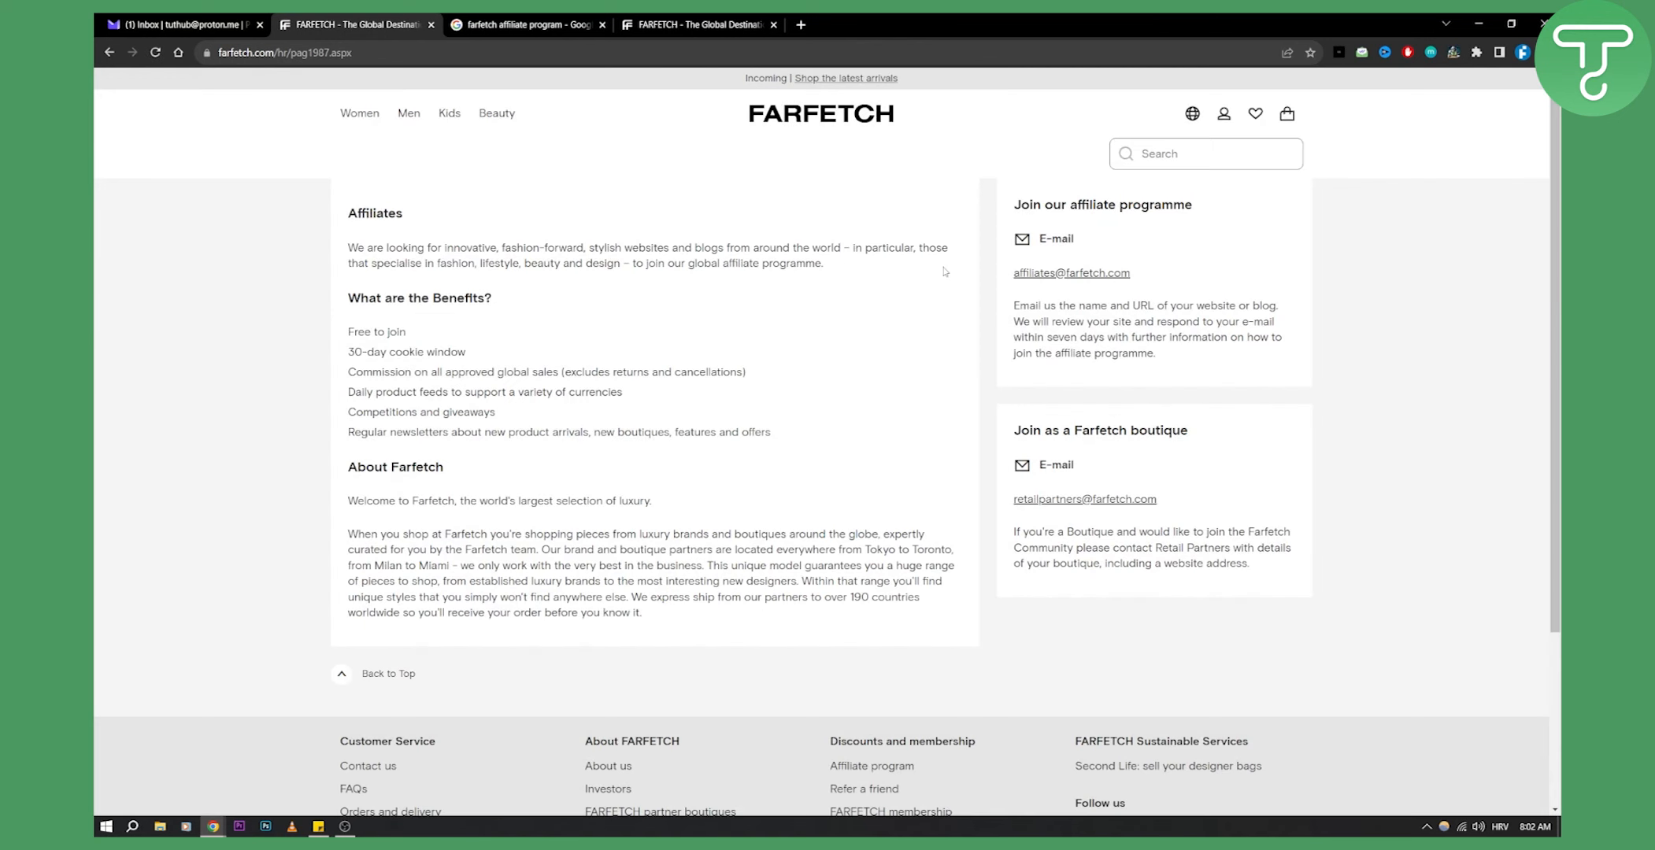
pyautogui.moveTo(412, 647)
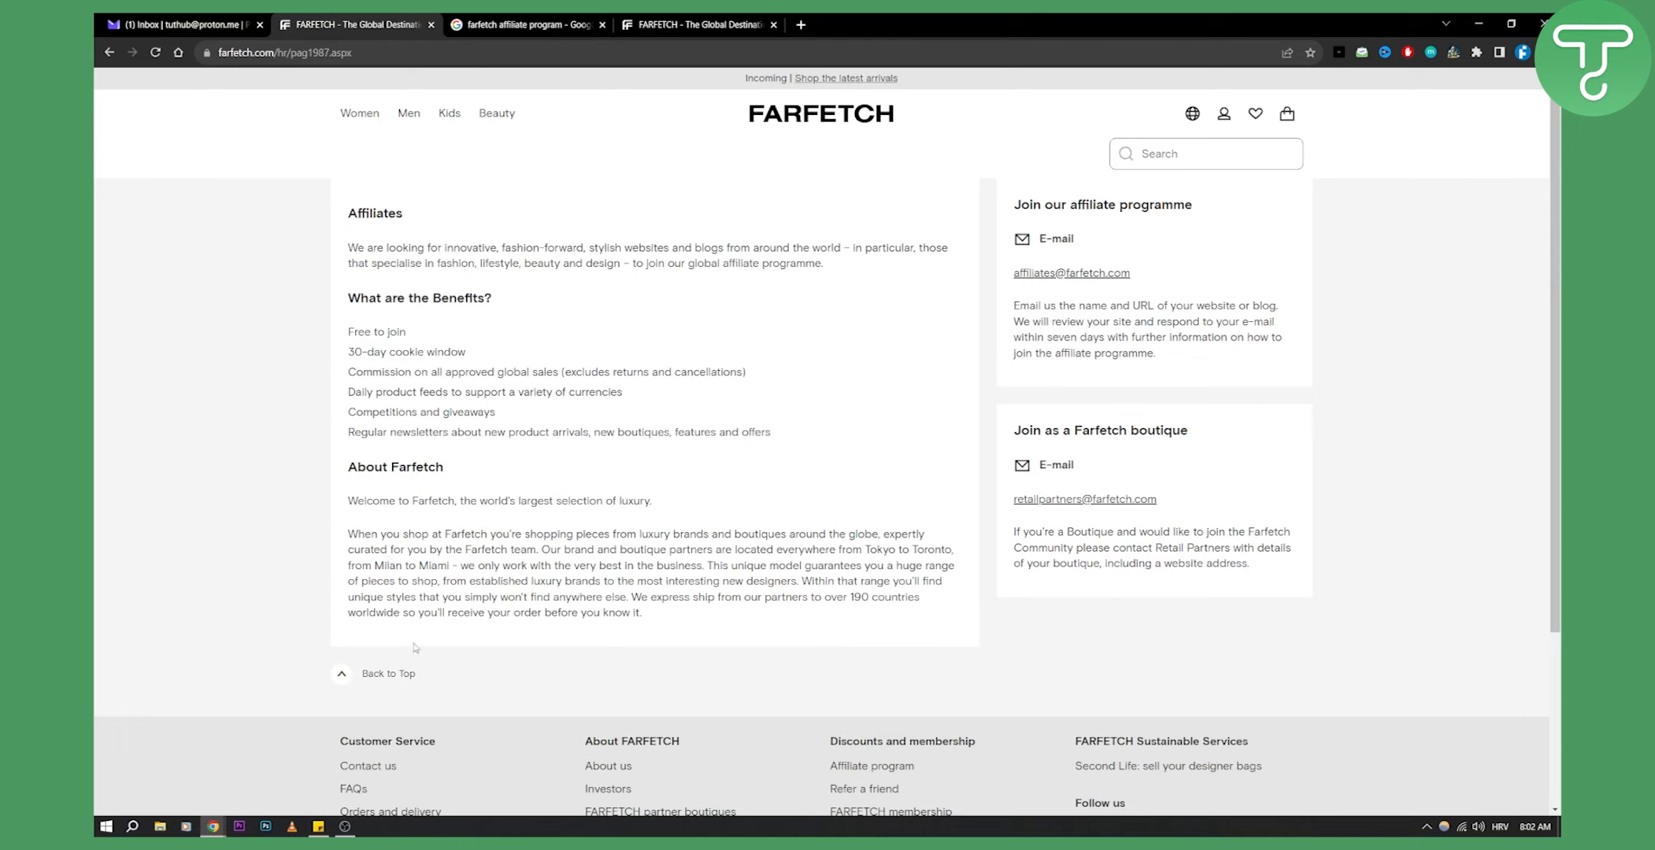
pyautogui.moveTo(590, 361)
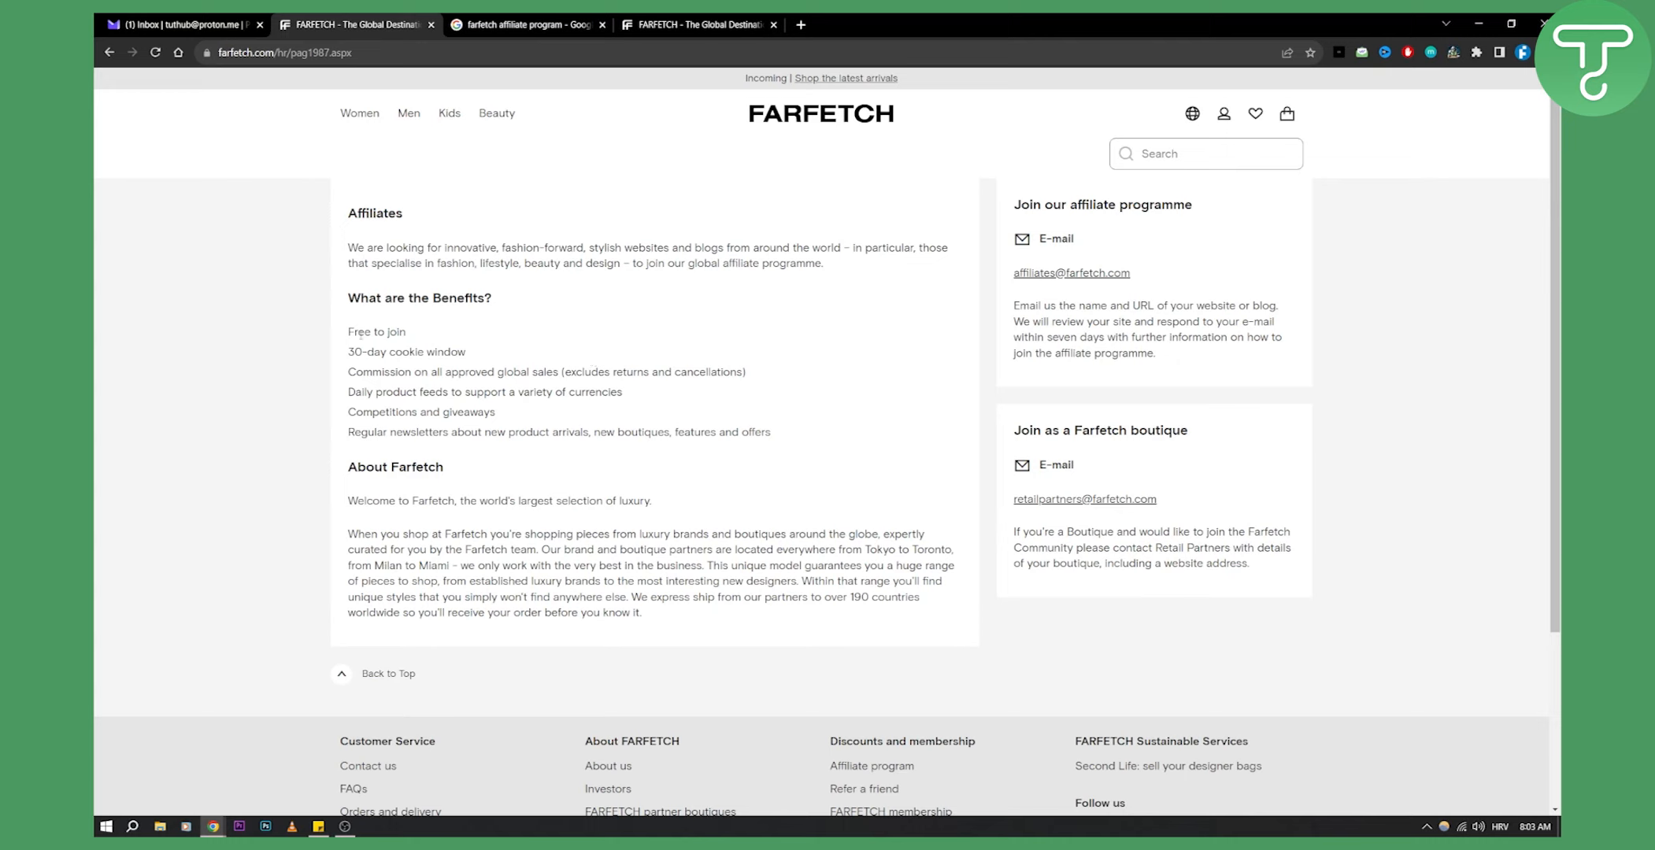
pyautogui.doubleClick(406, 352)
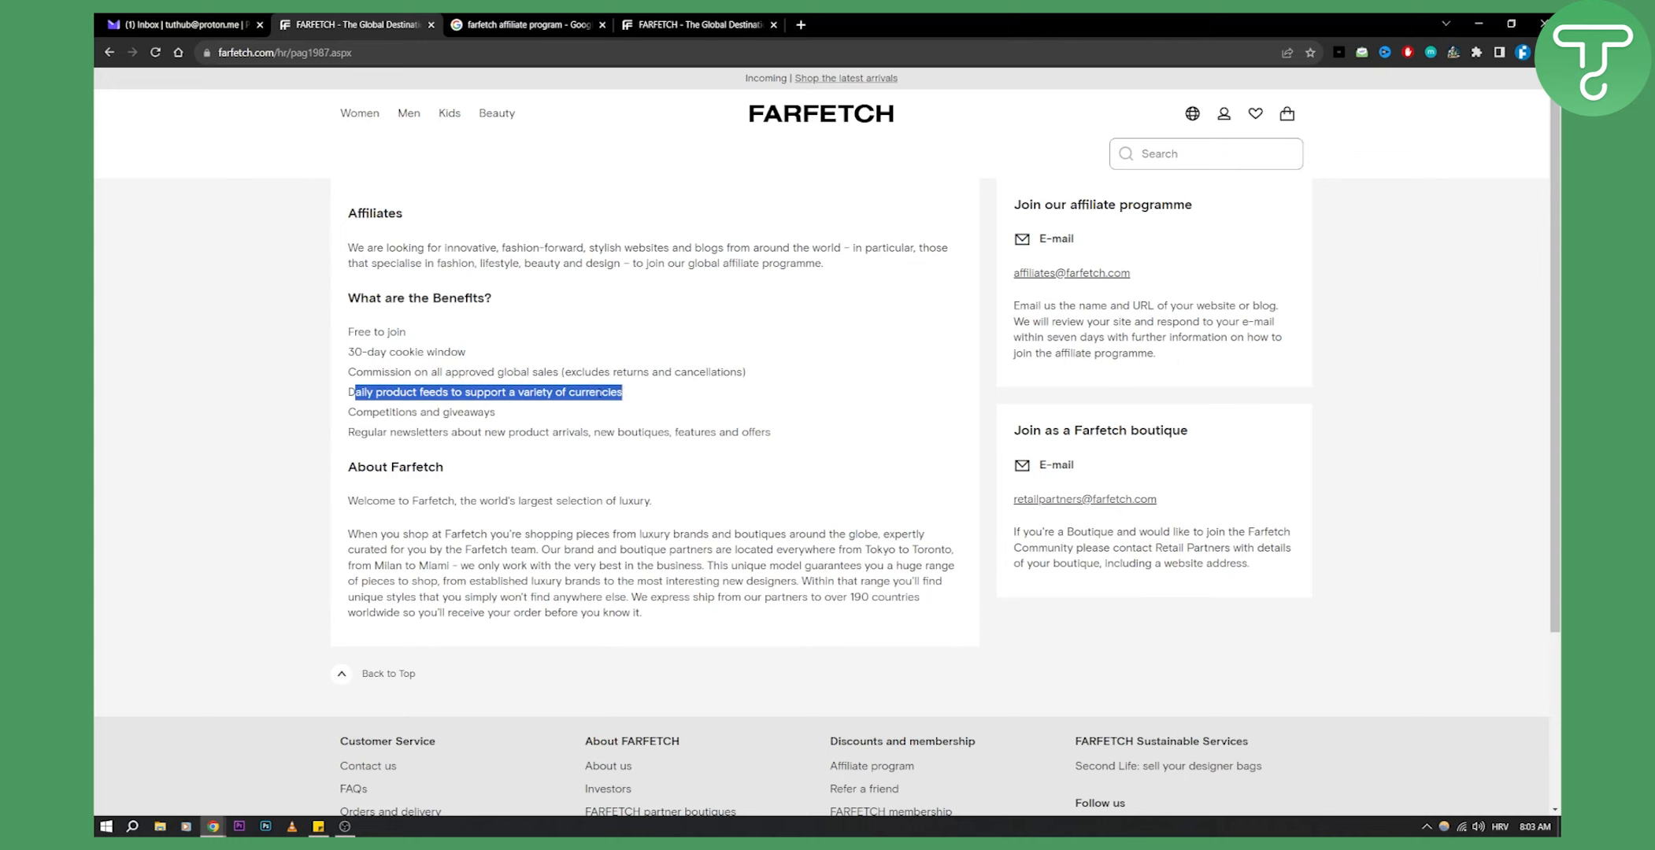
pyautogui.click(457, 392)
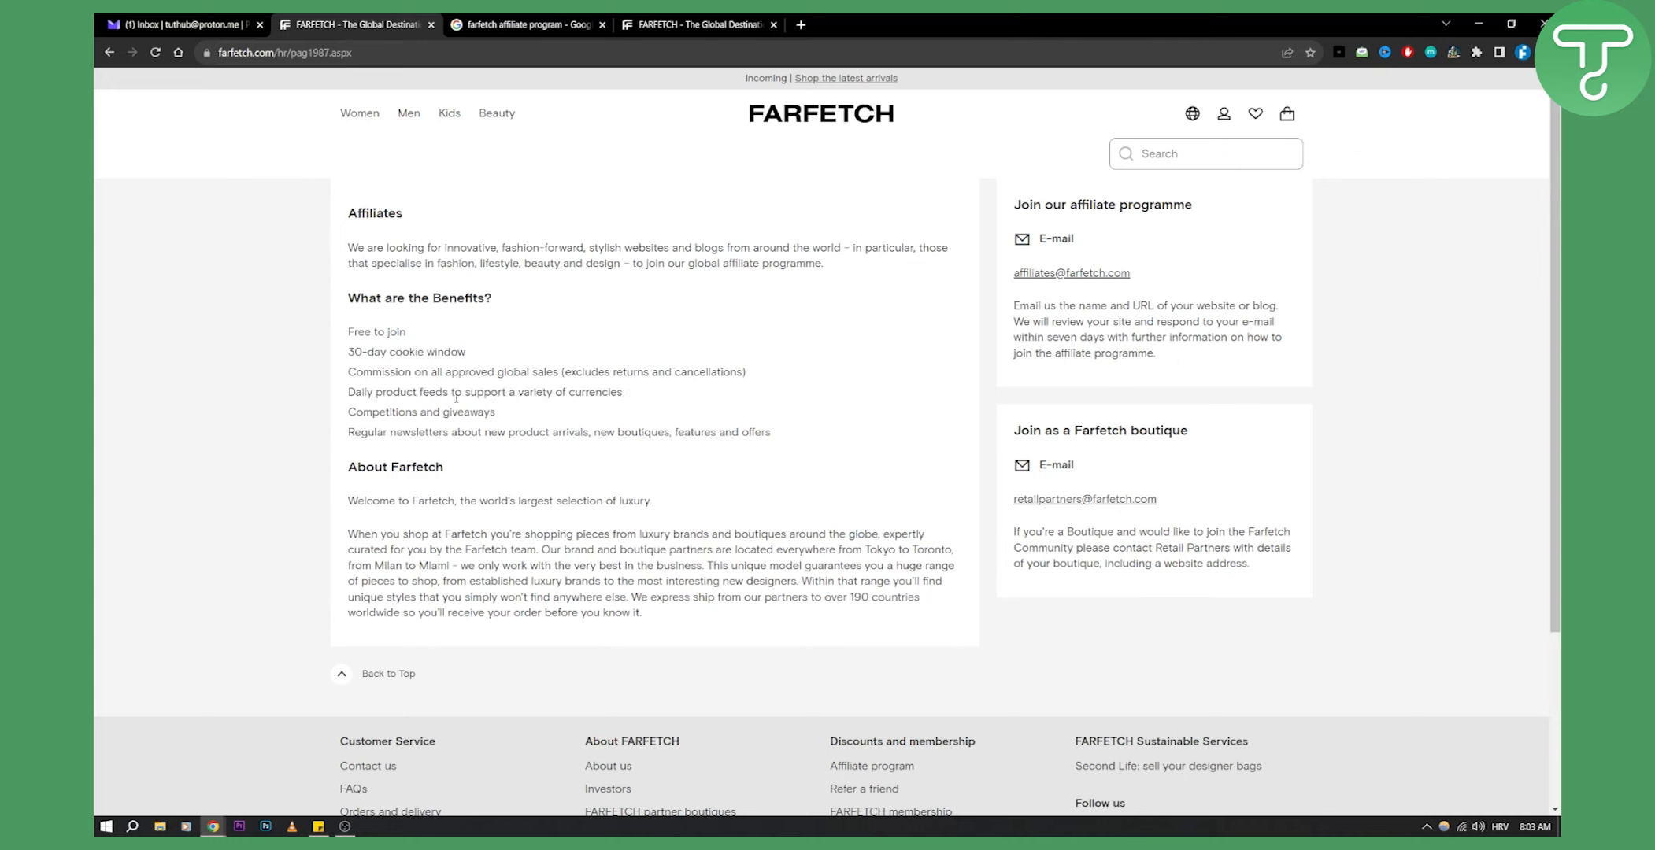
pyautogui.moveTo(1129, 299)
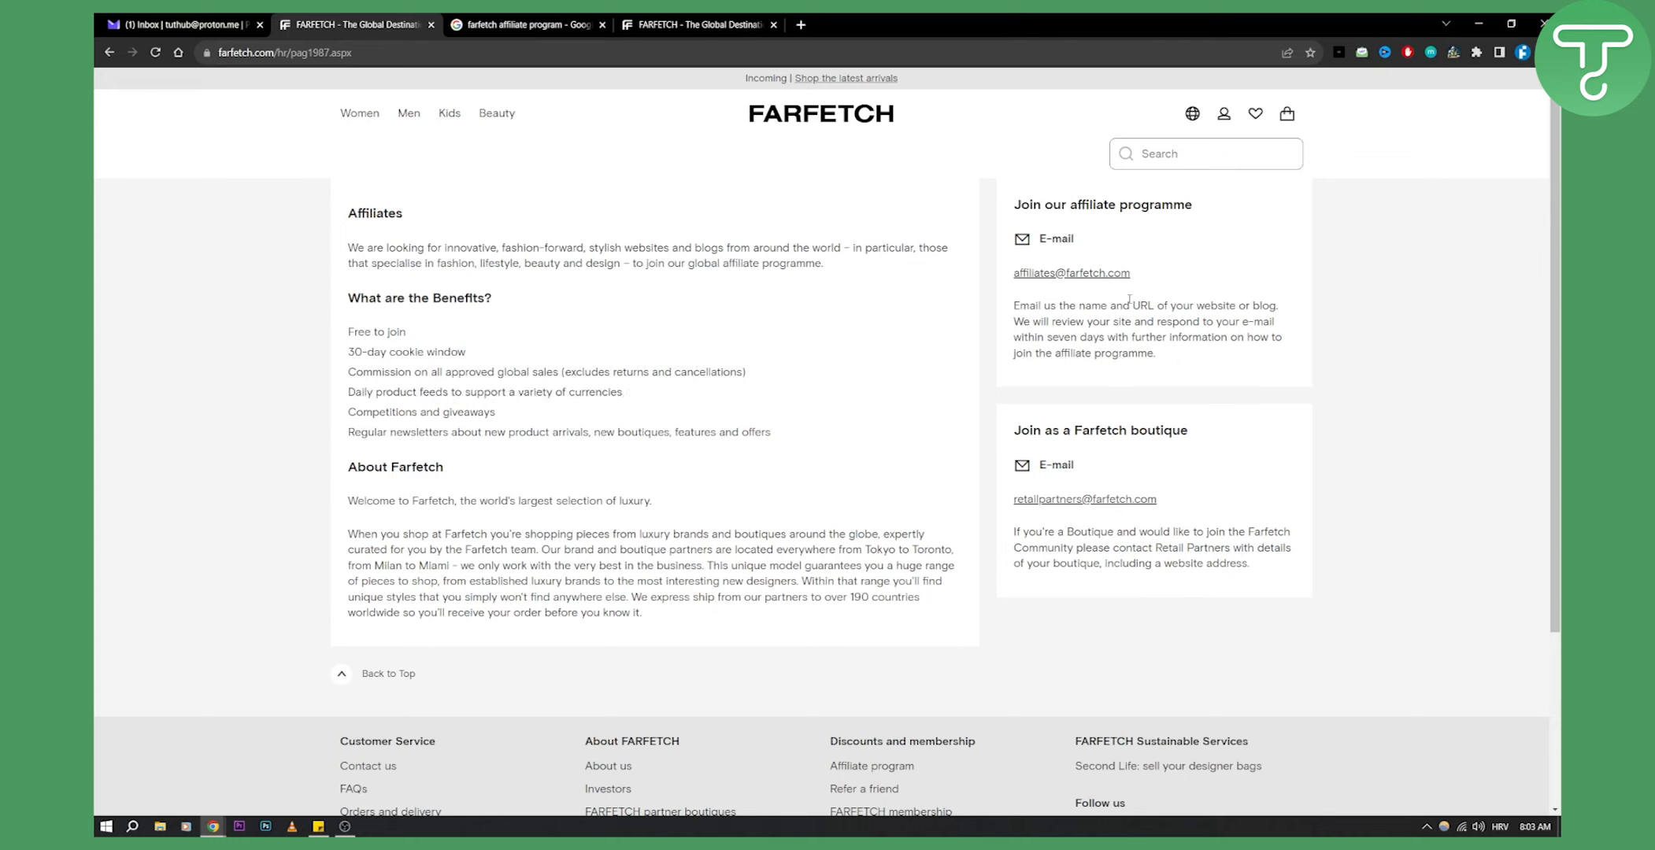
pyautogui.doubleClick(1071, 273)
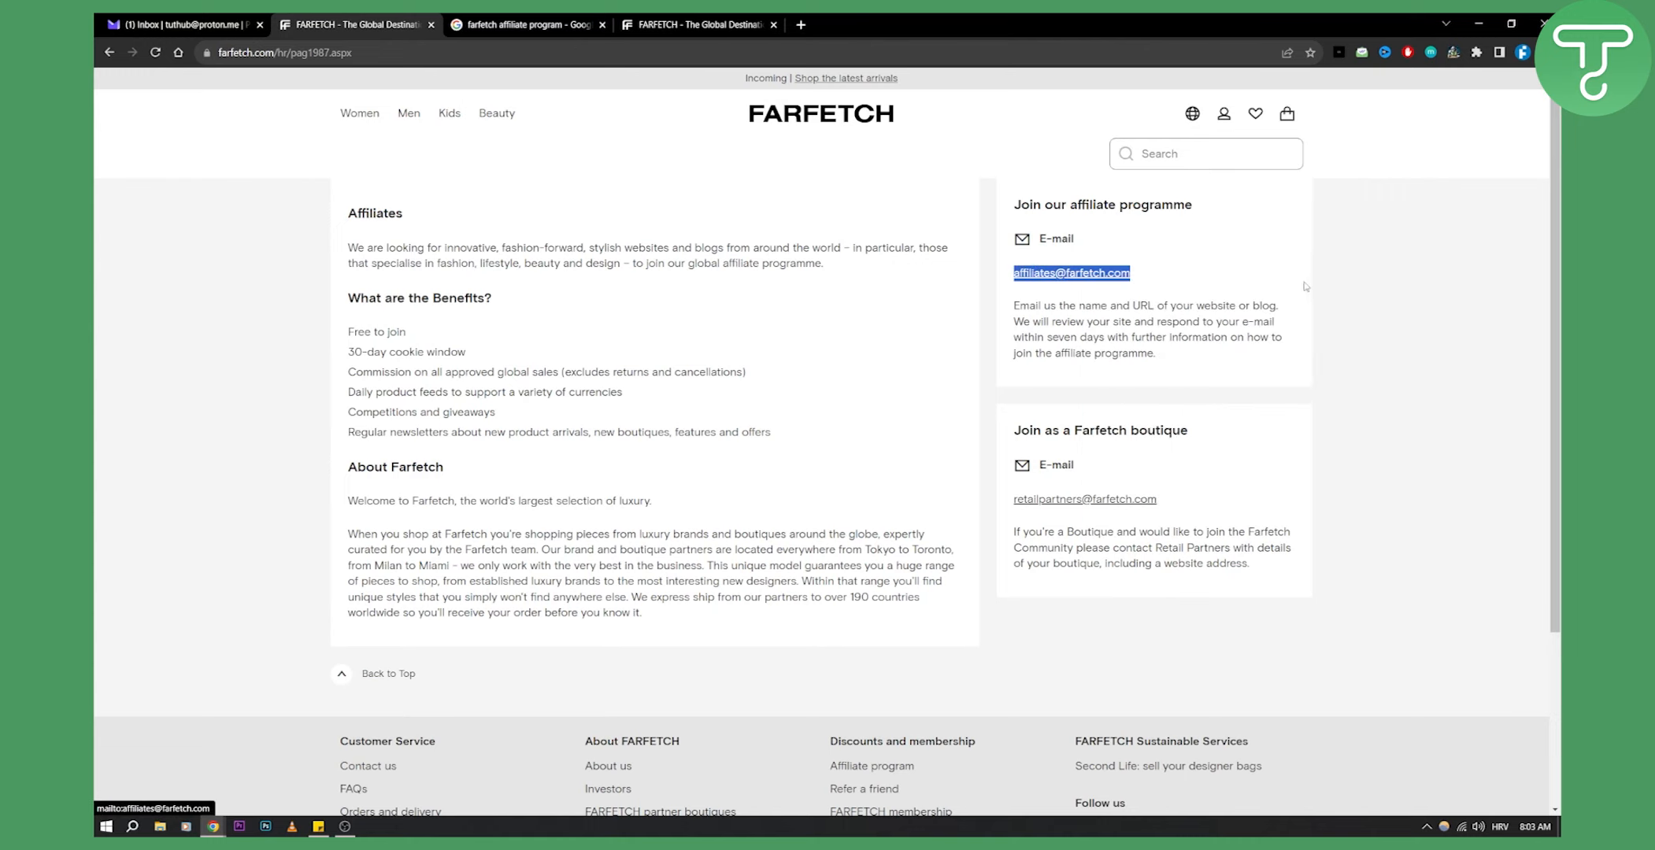
pyautogui.moveTo(1334, 252)
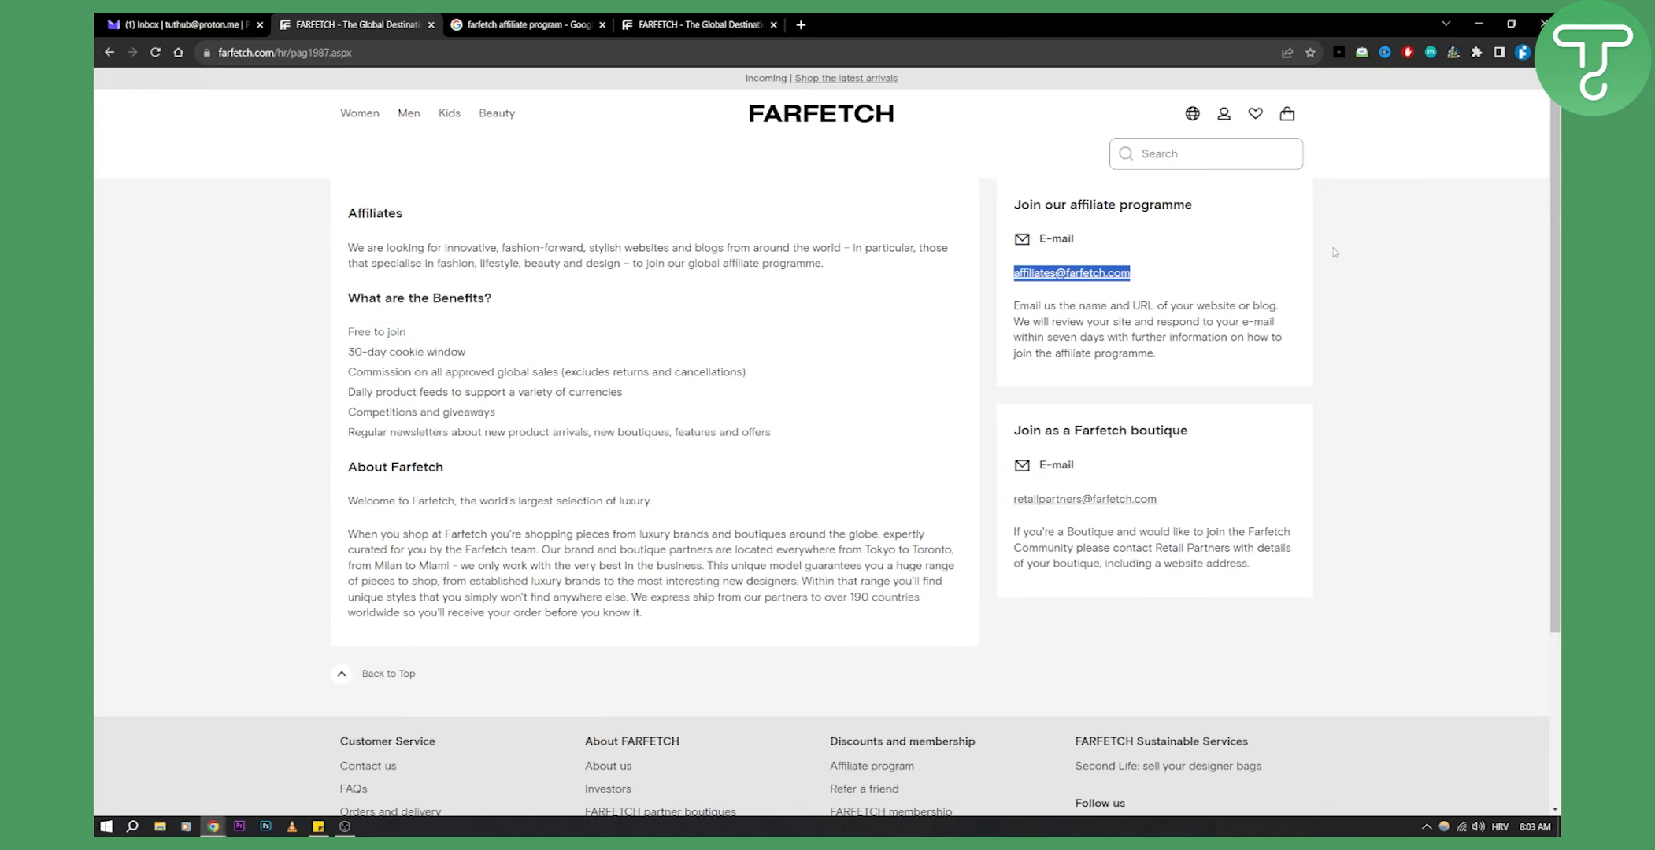
pyautogui.moveTo(1135, 304)
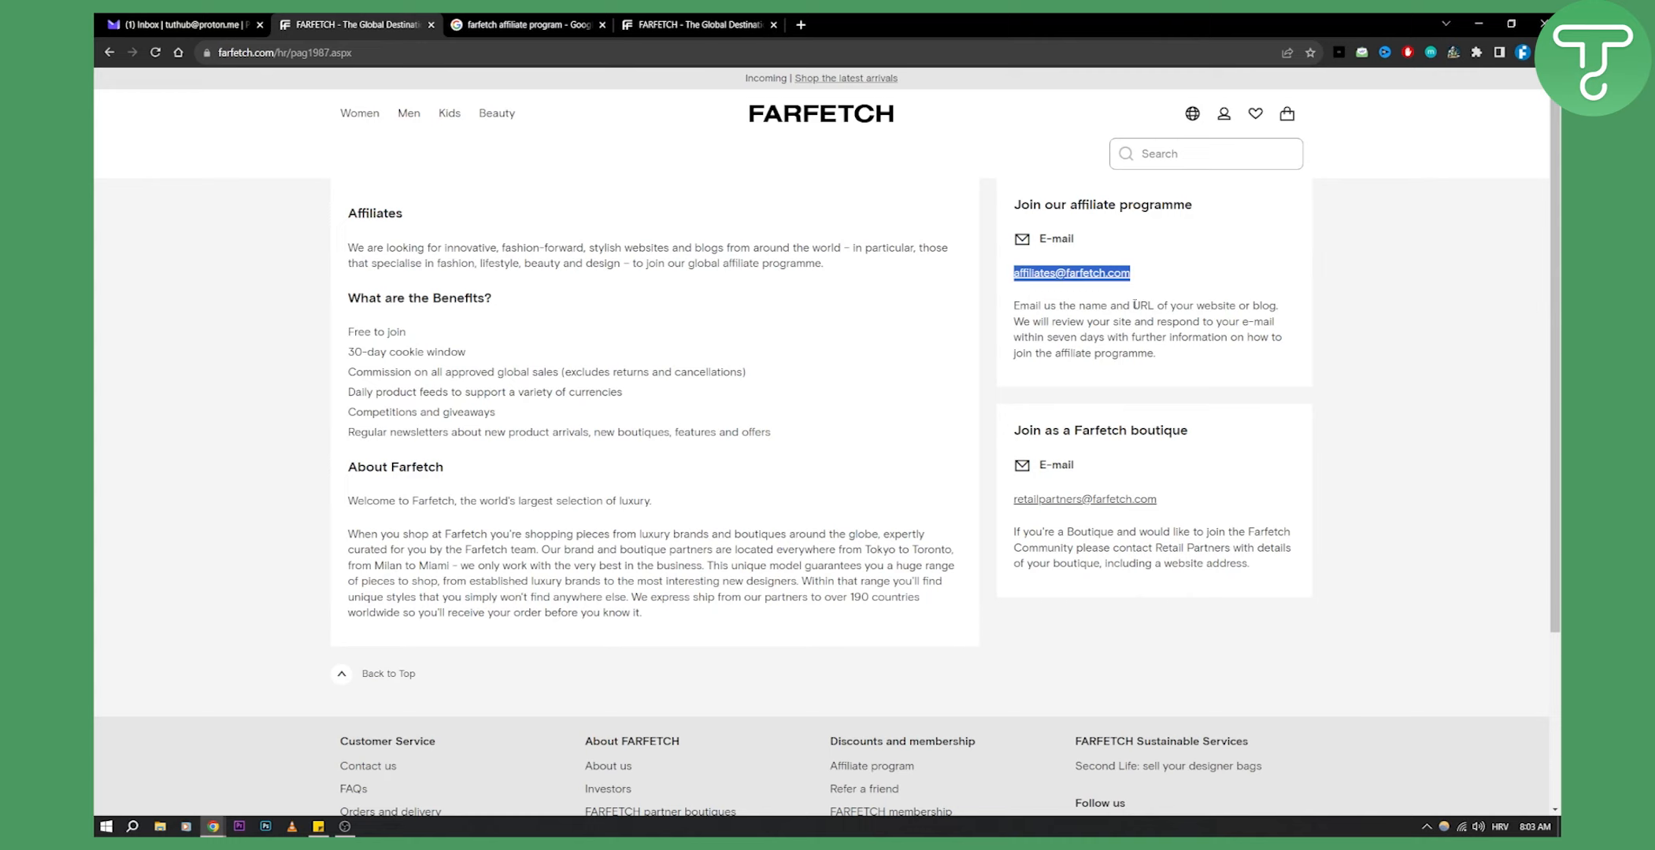
pyautogui.doubleClick(1203, 305)
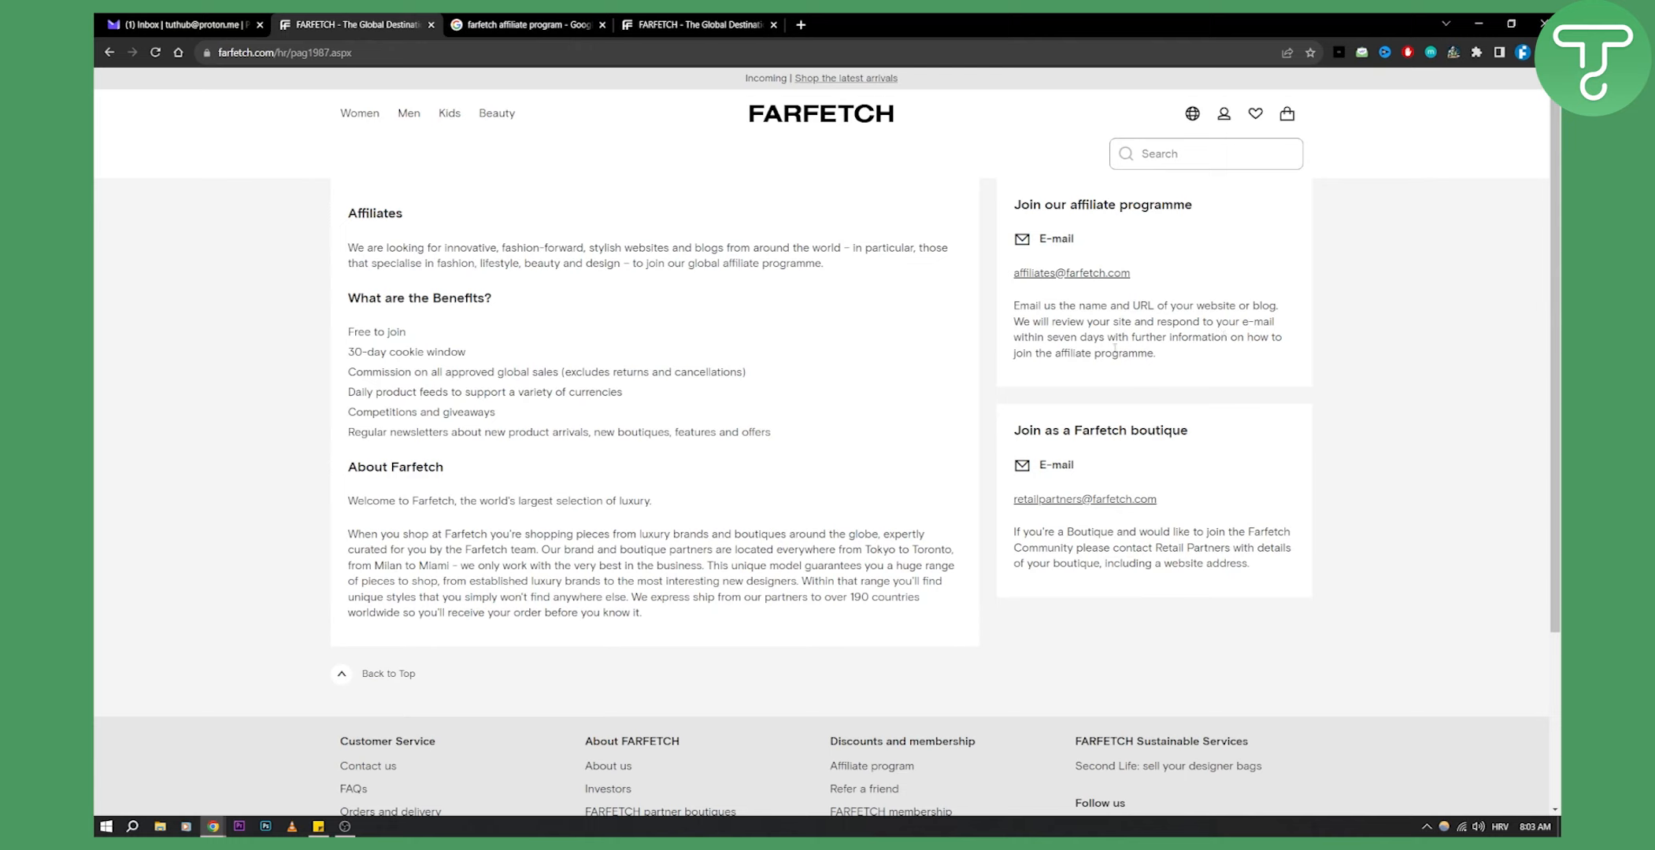
pyautogui.moveTo(1167, 356)
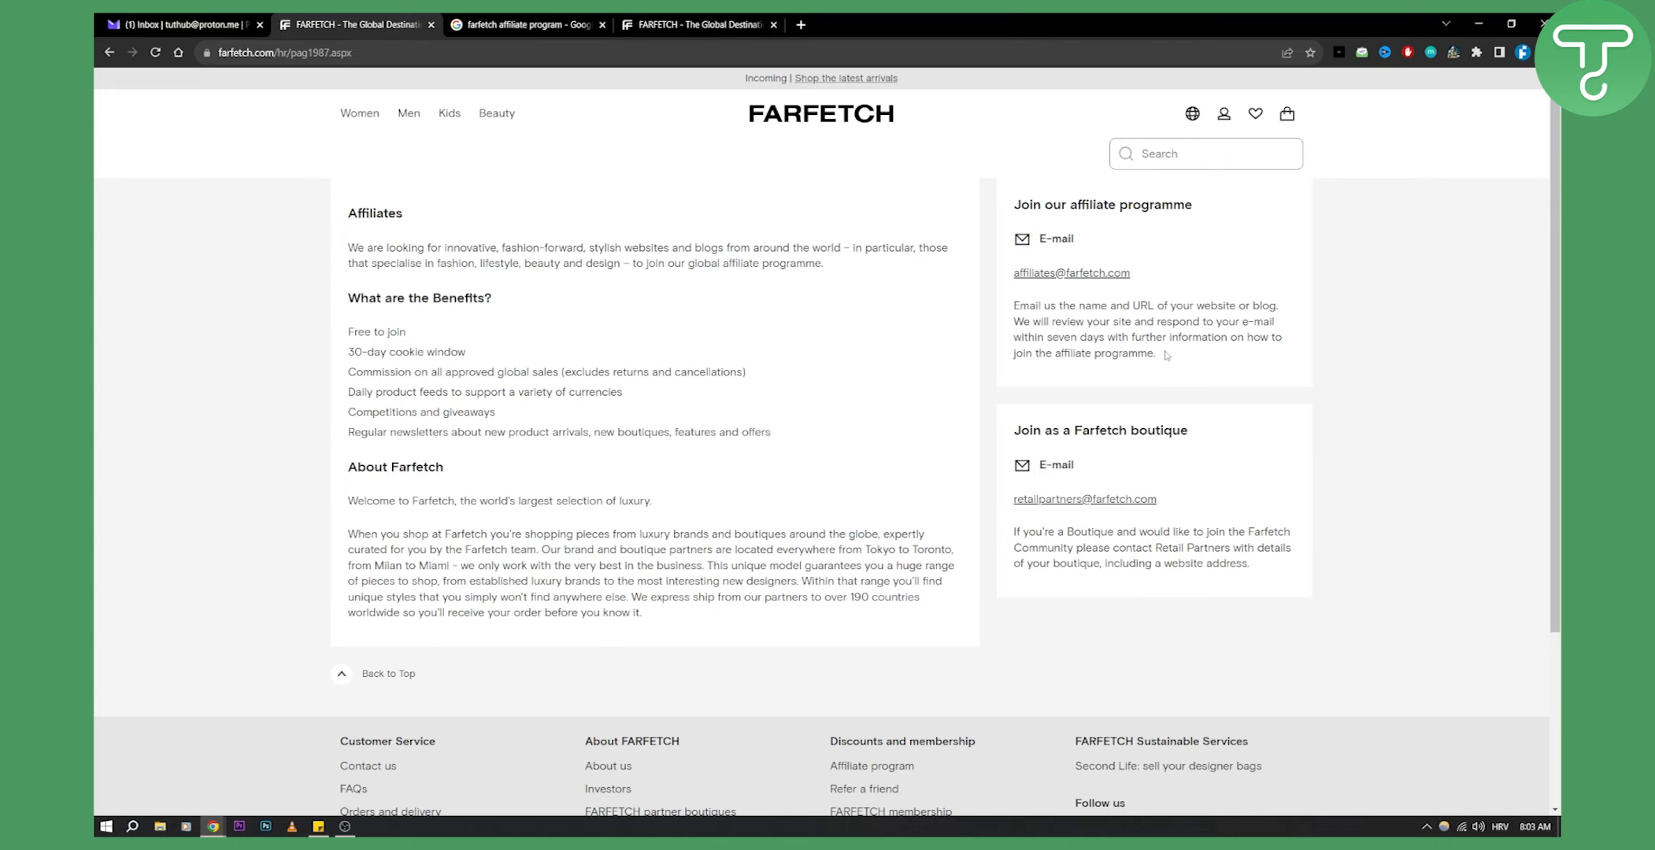
pyautogui.moveTo(1254, 543)
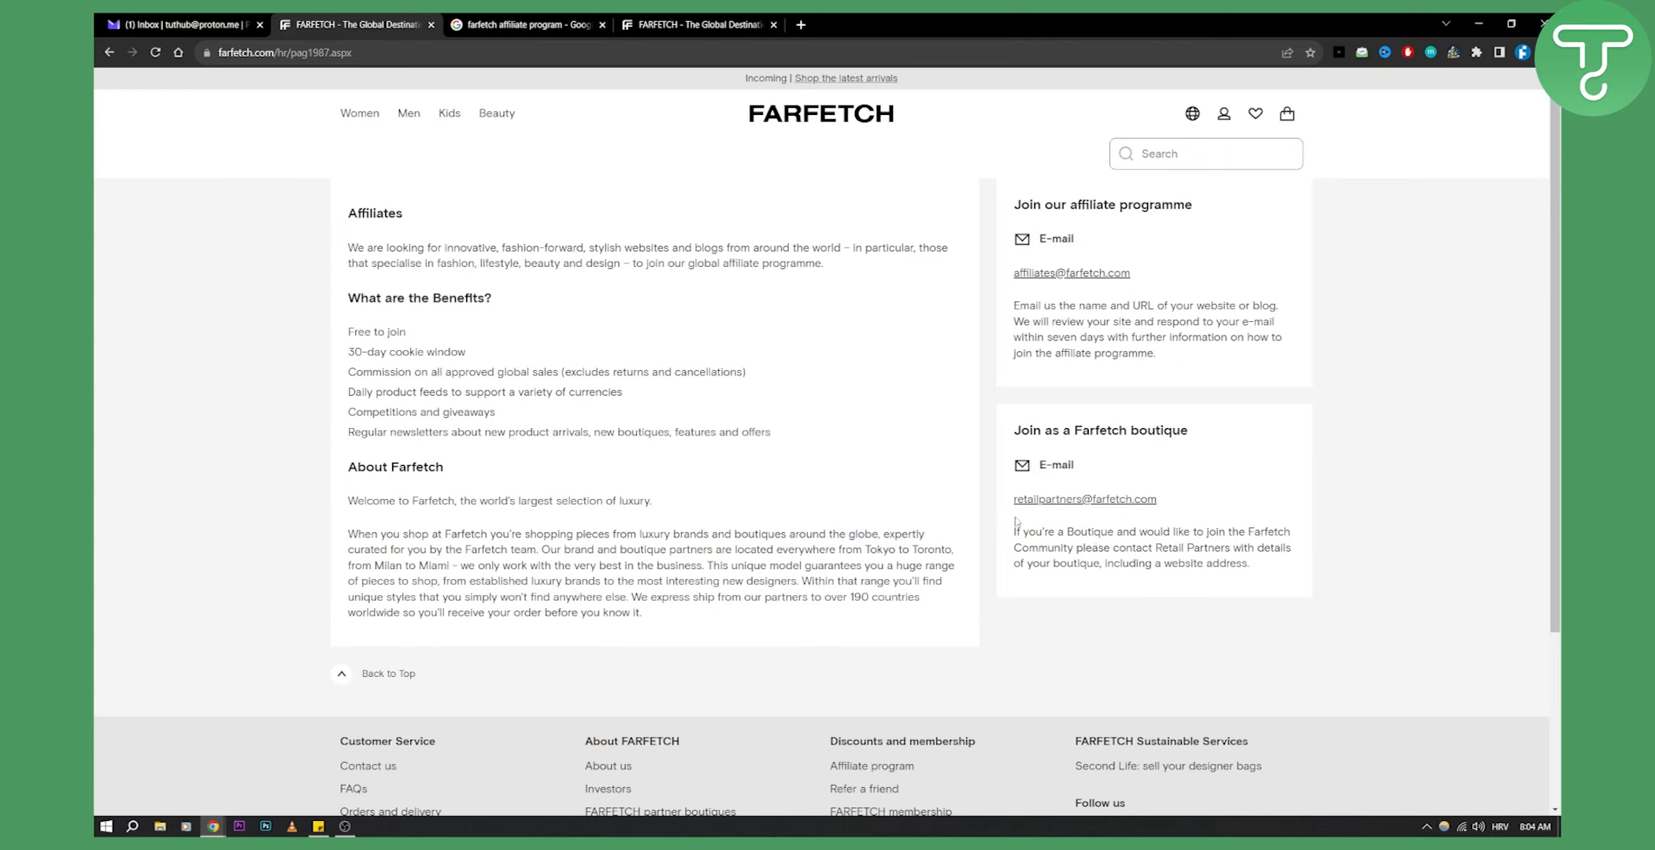
pyautogui.moveTo(1128, 280)
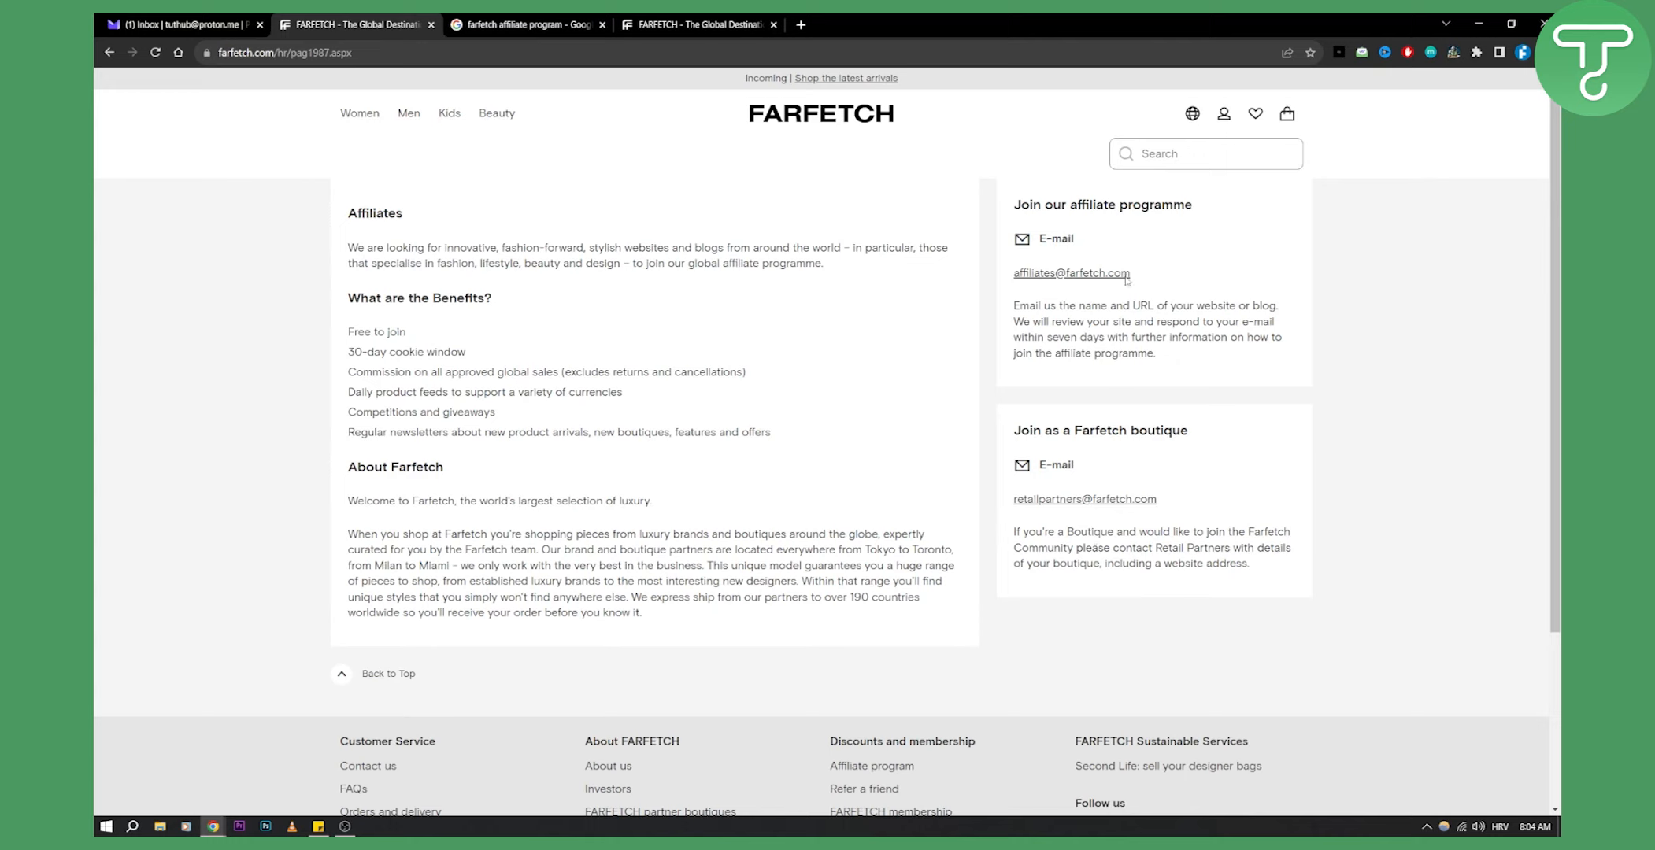
pyautogui.moveTo(1145, 277)
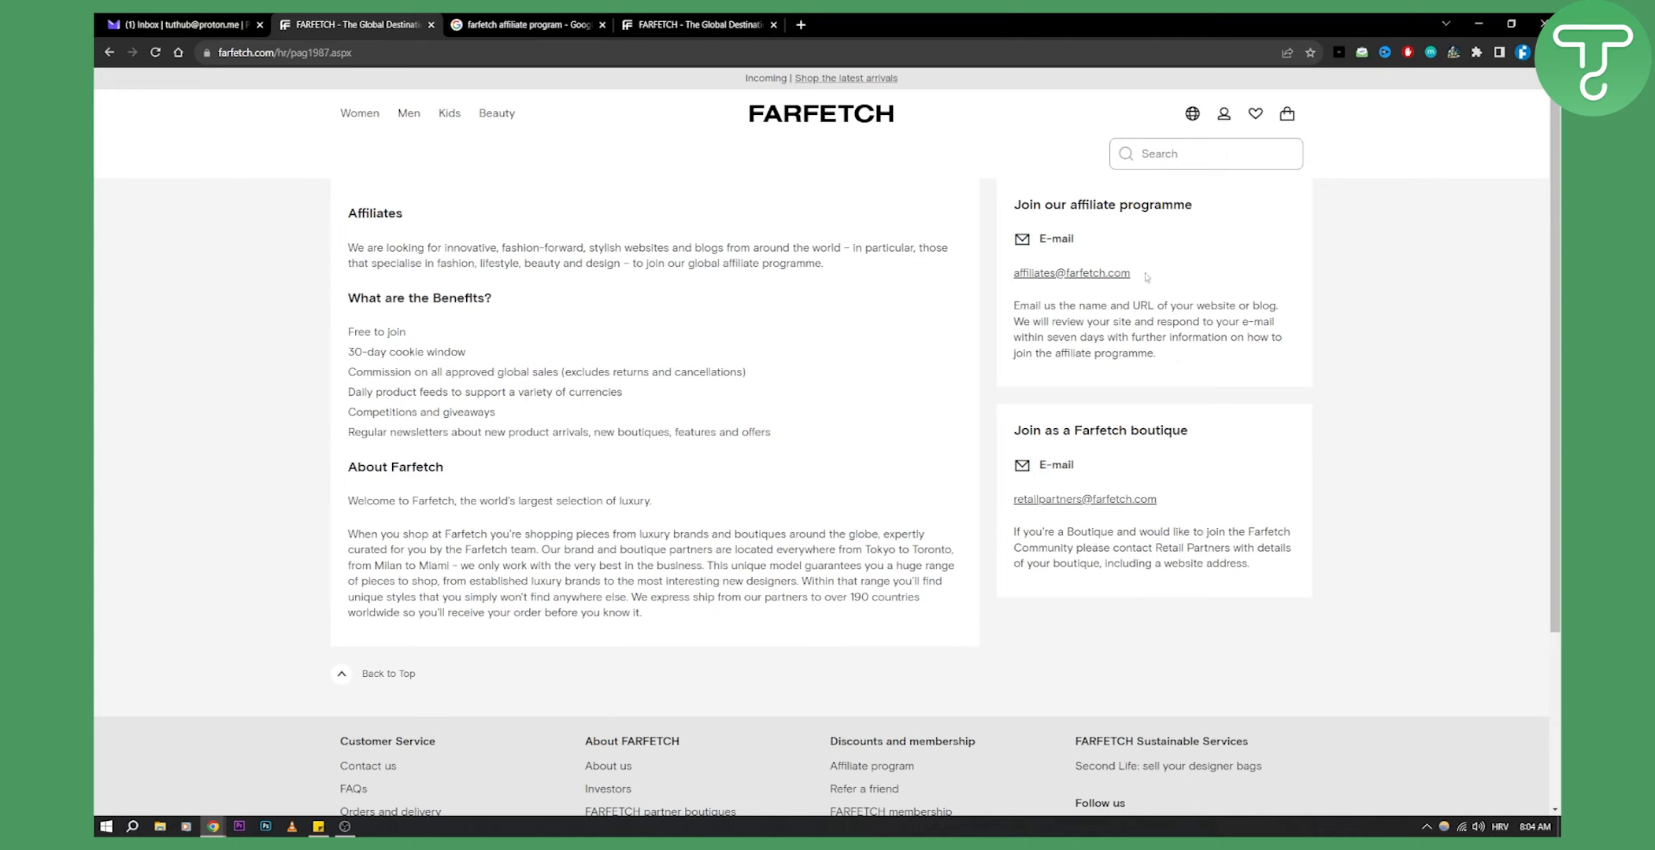
pyautogui.moveTo(1206, 299)
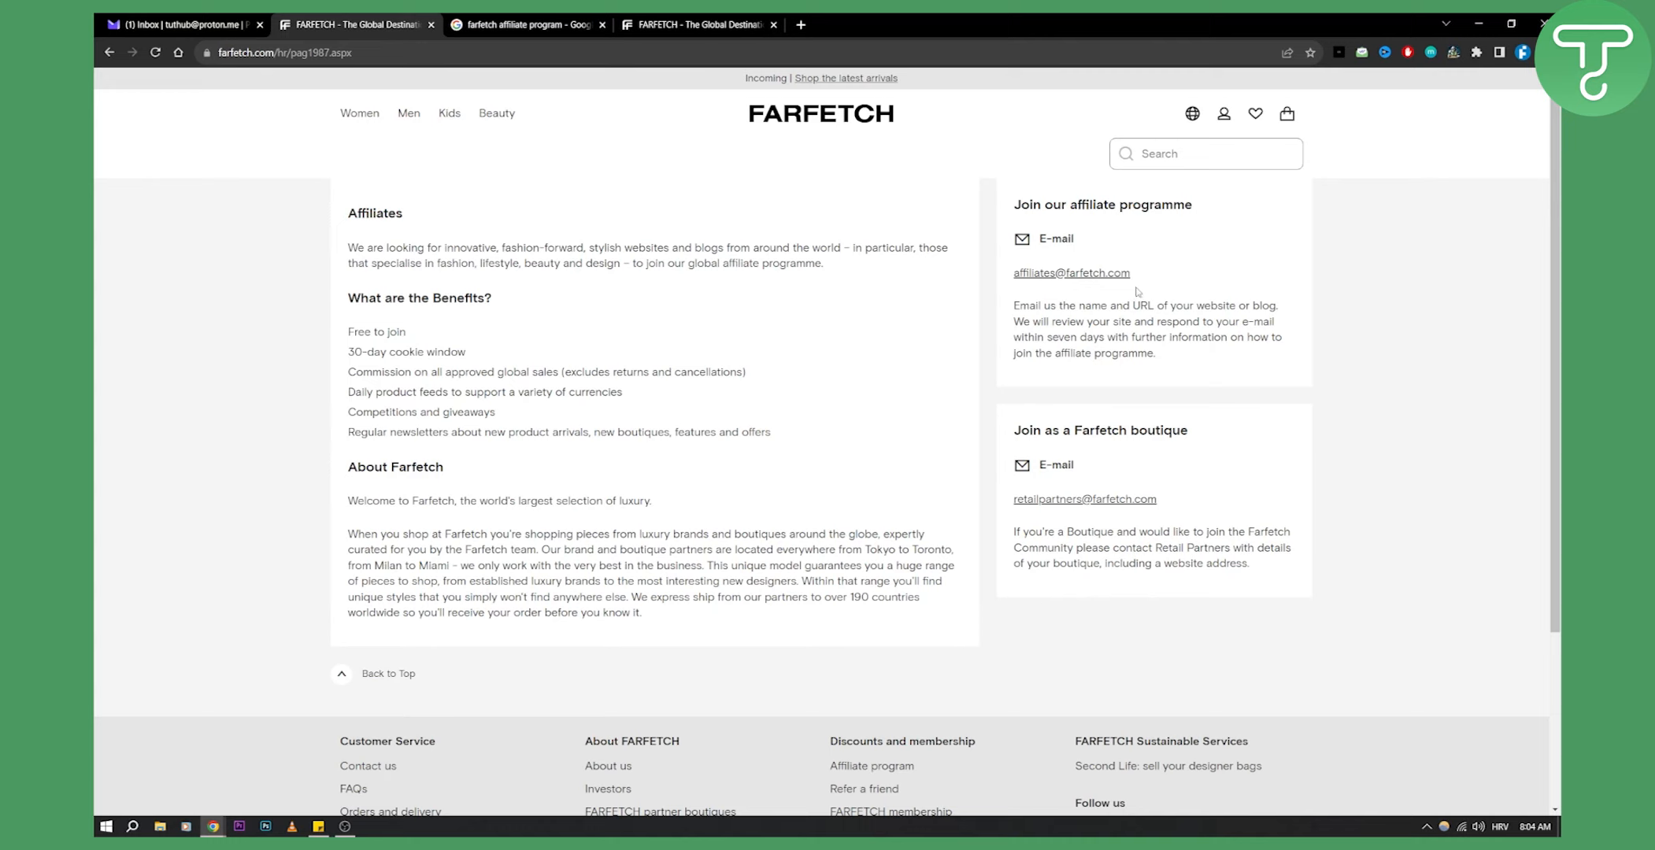
pyautogui.moveTo(1145, 275)
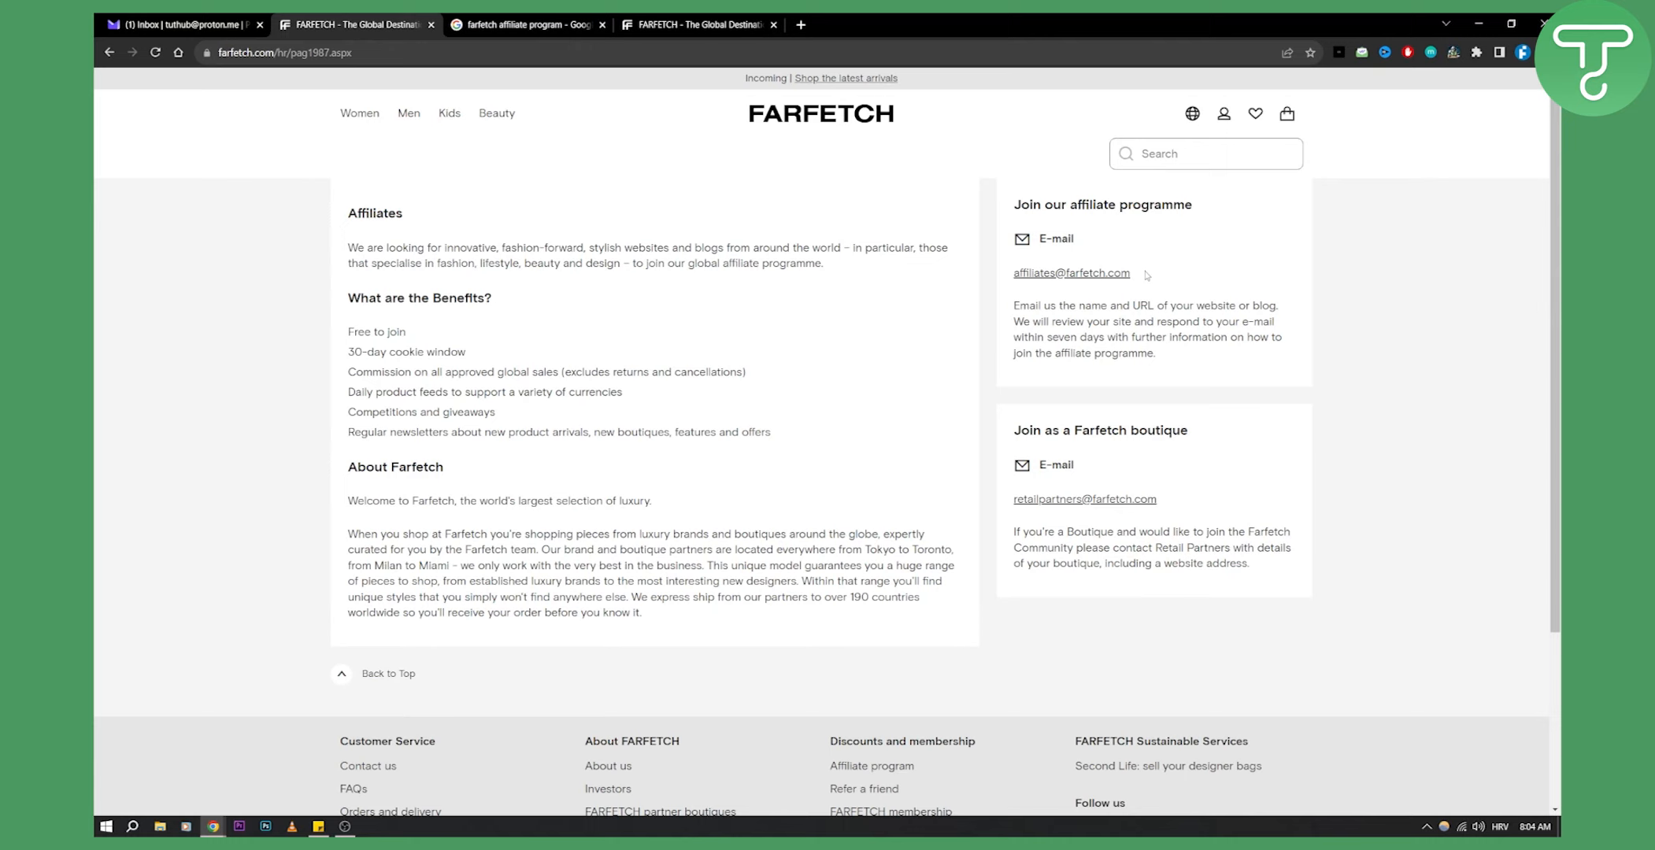
pyautogui.moveTo(1142, 274)
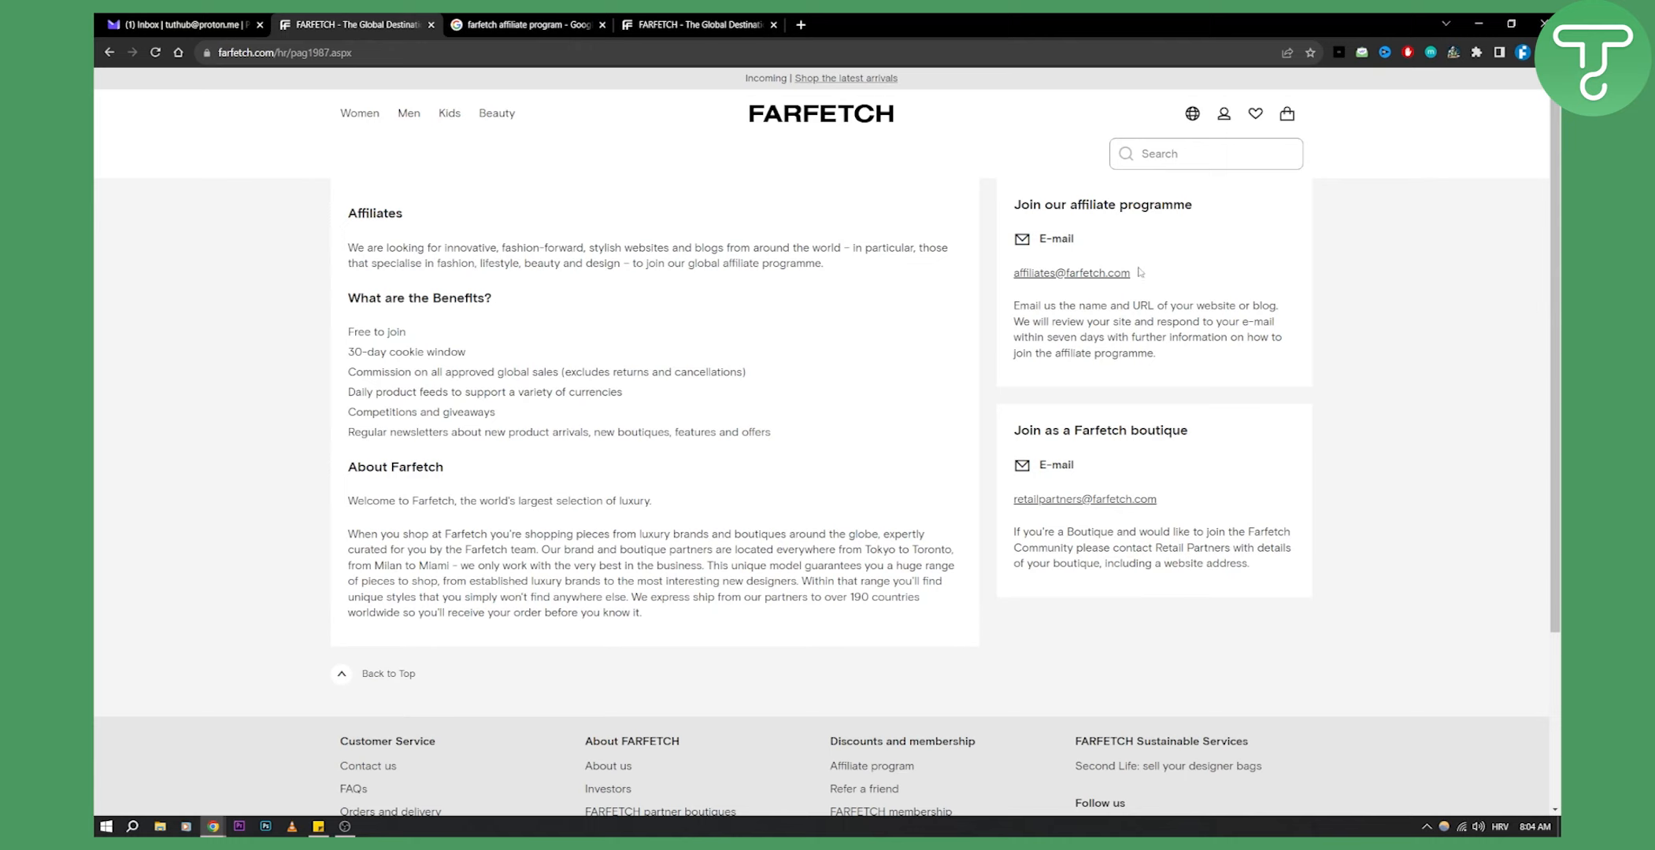
pyautogui.moveTo(1138, 272)
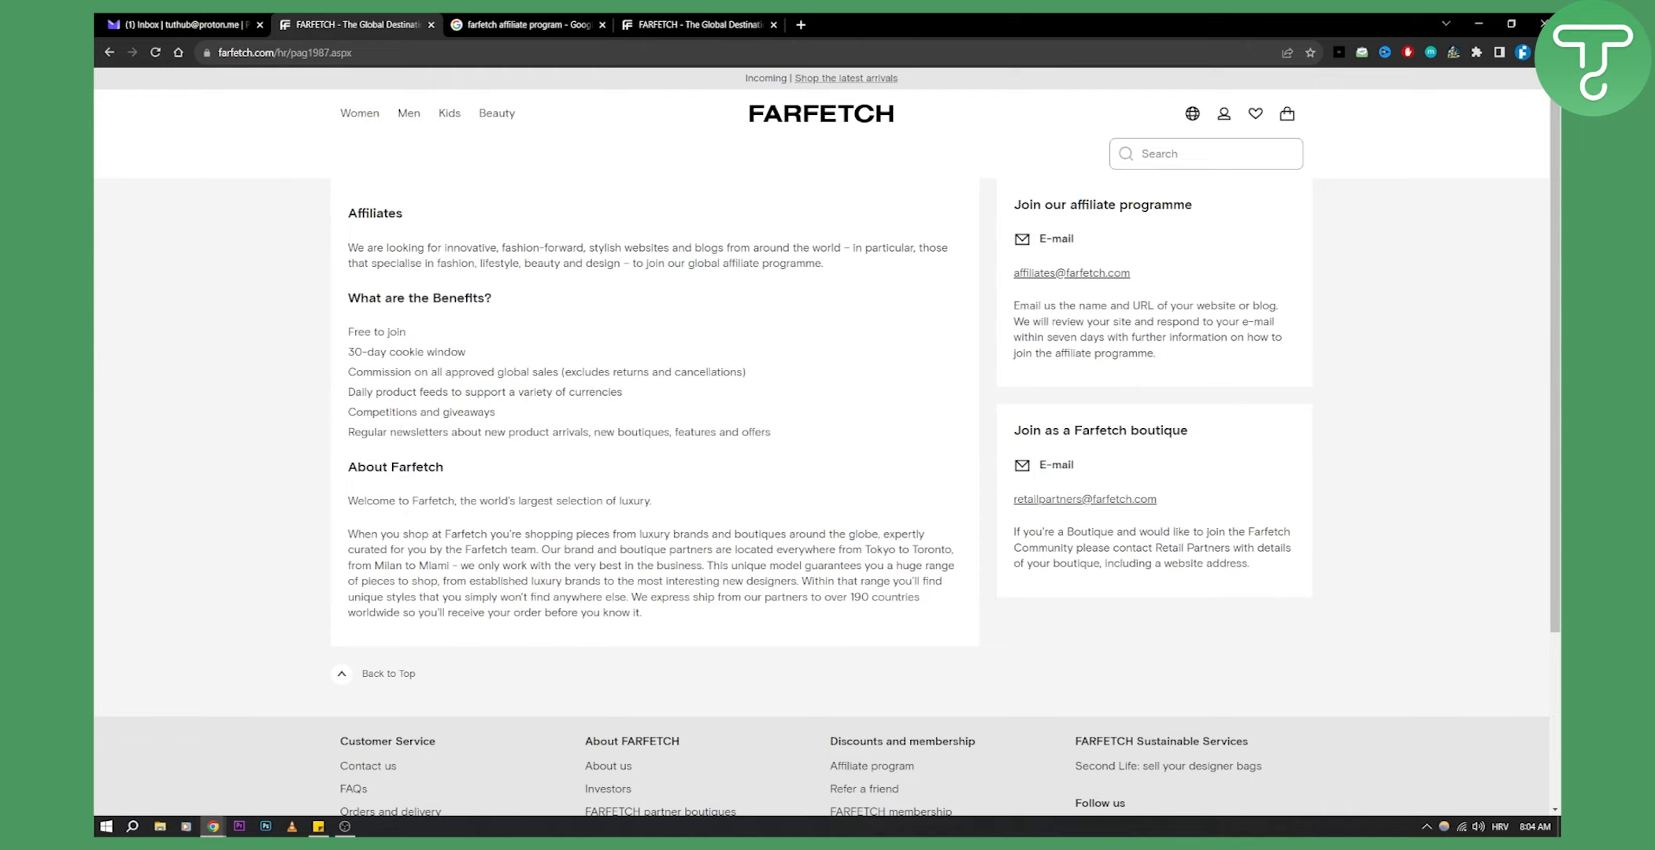